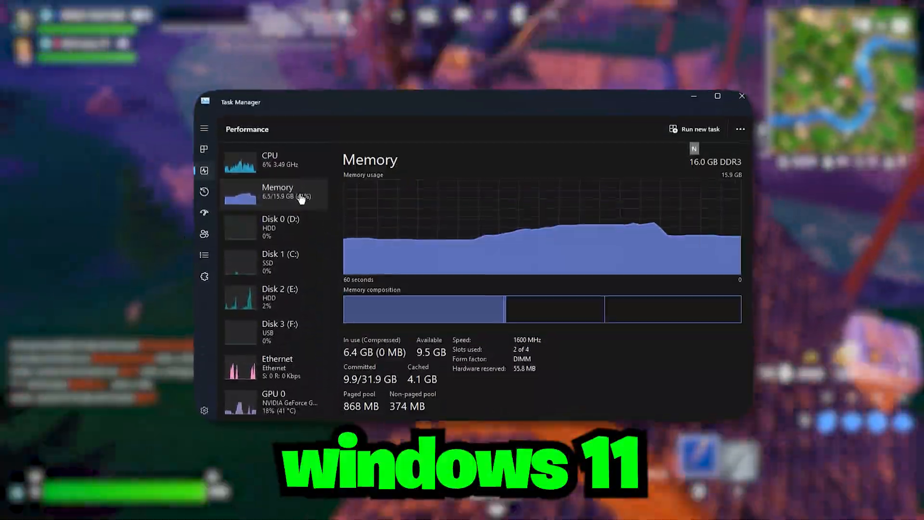
Launch Command Prompt as administrator and run DISM.exe /Online /Cleanup-image /Restorehealth
left_click(278, 377)
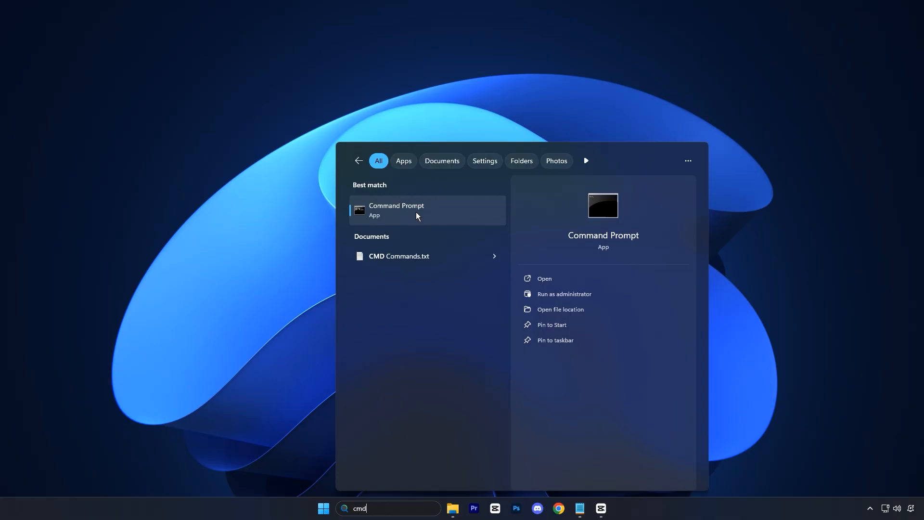
left_click(562, 293)
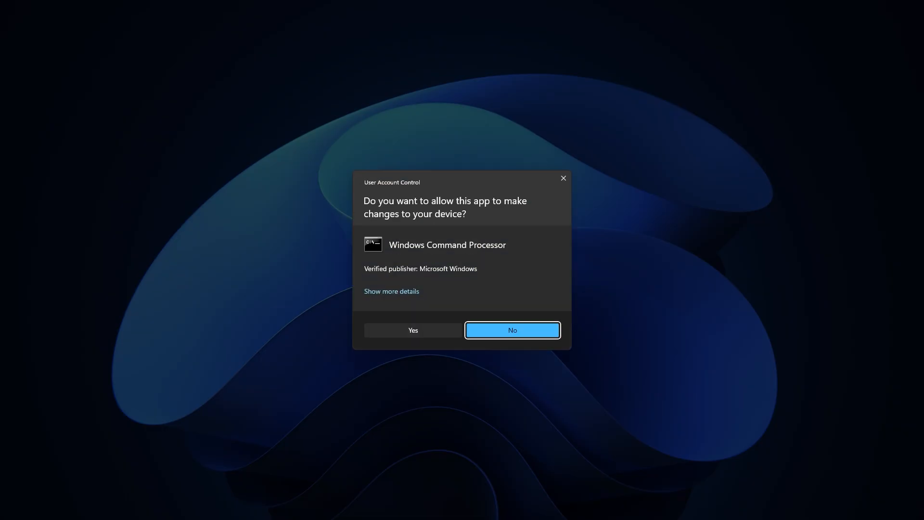
left_click(412, 330)
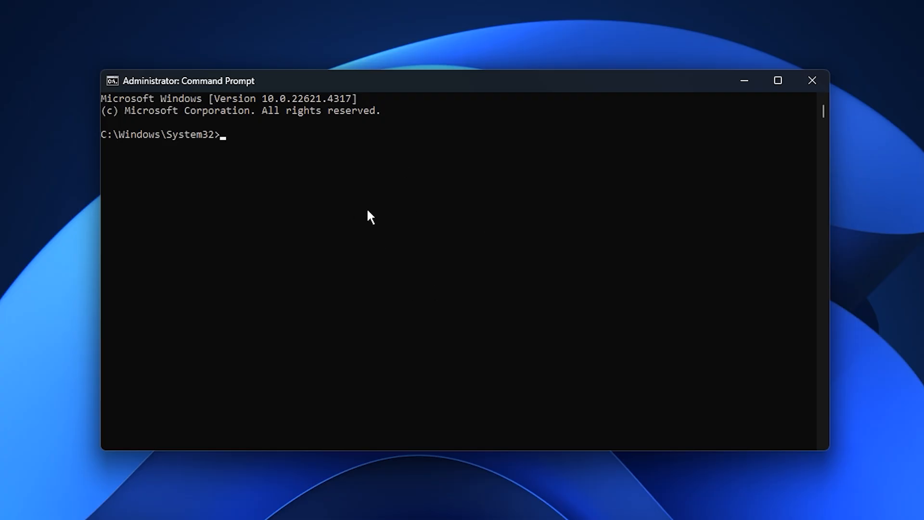
type("DISM.exe /Online /Cleanup-image /Restorehealth")
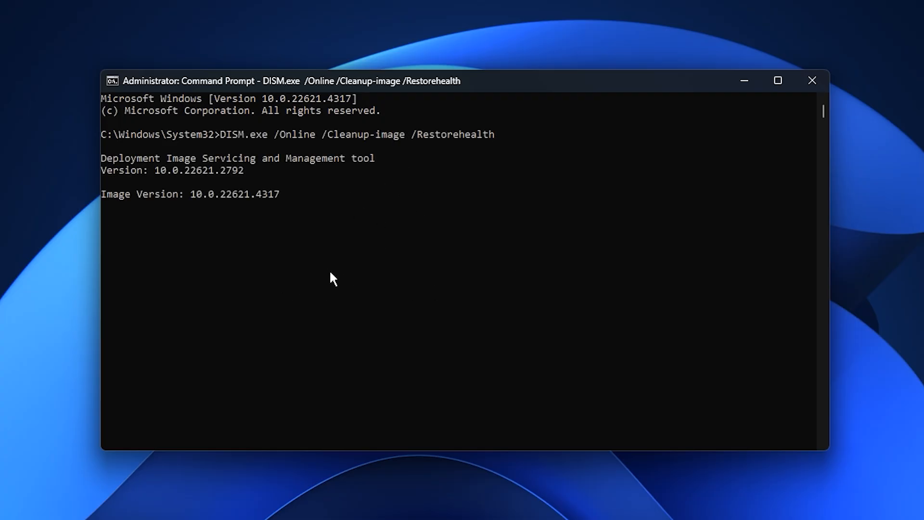
mouse_move(315, 248)
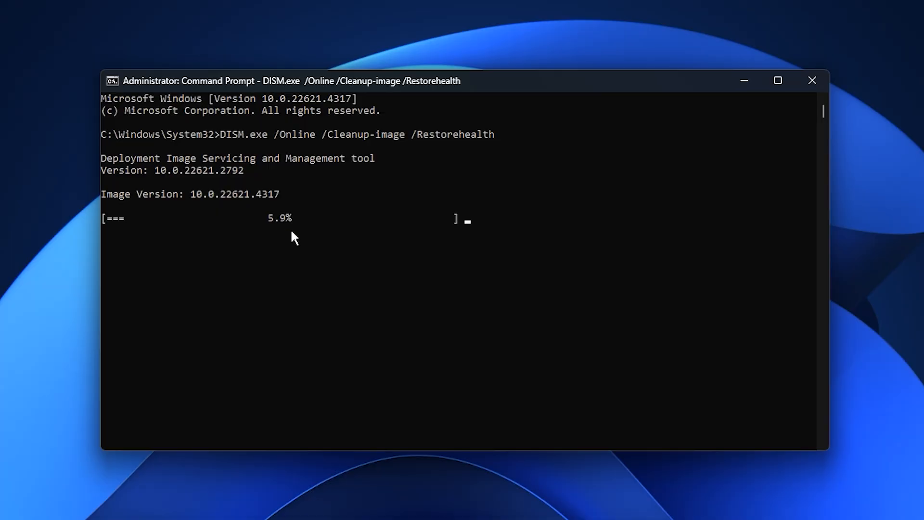
mouse_move(215, 228)
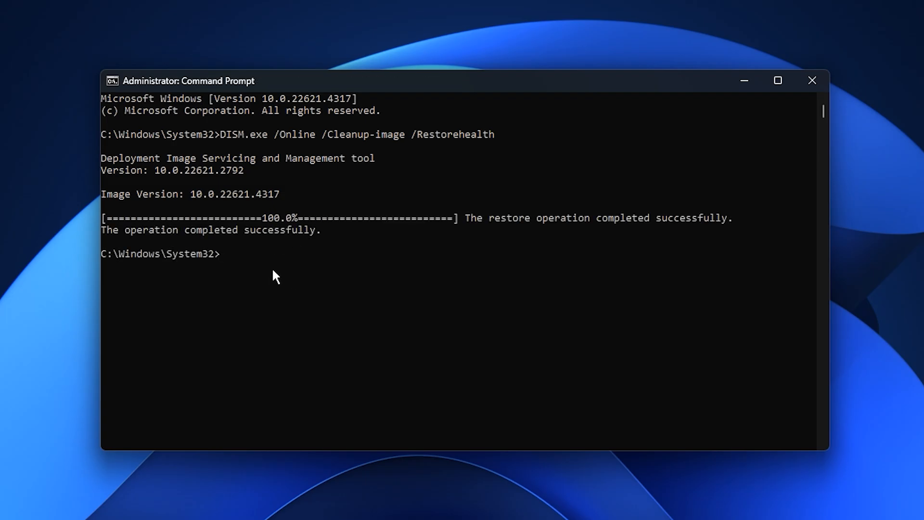
Run sfc /scannow to verify the Windows system files
type("sfc /scannow")
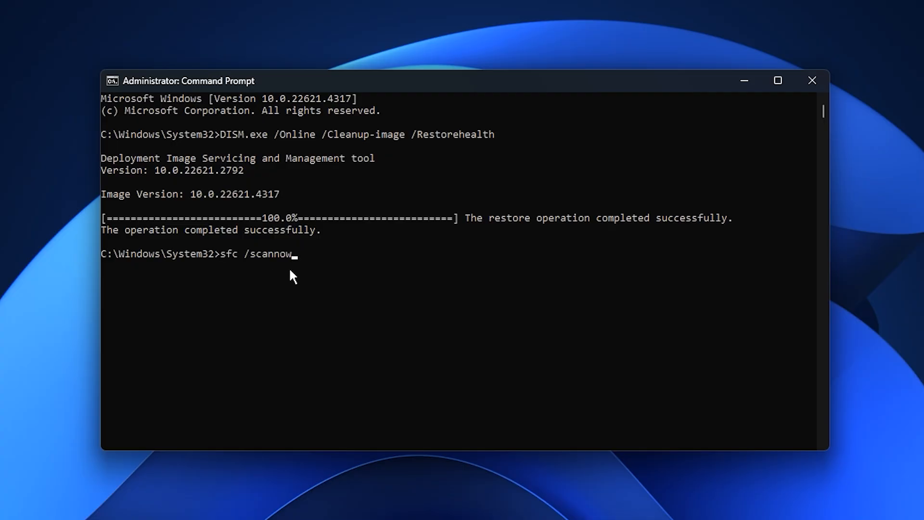
mouse_move(271, 267)
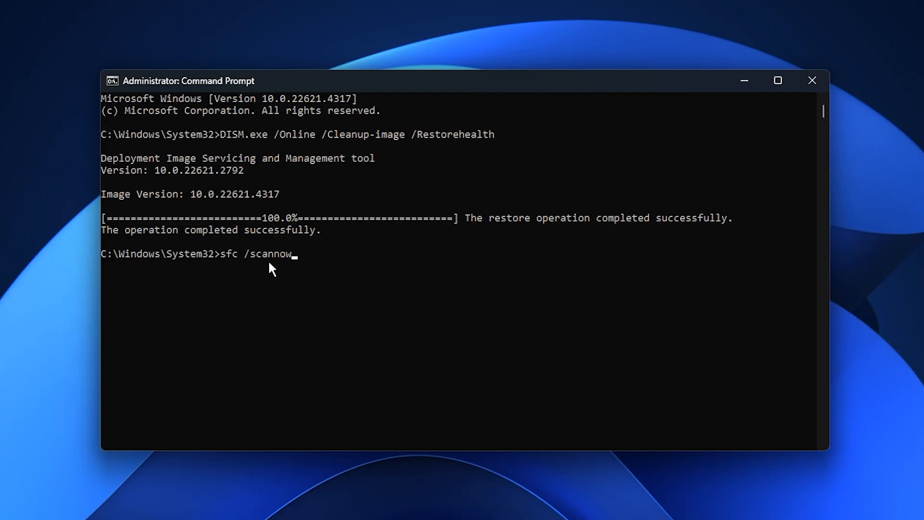
key("Return")
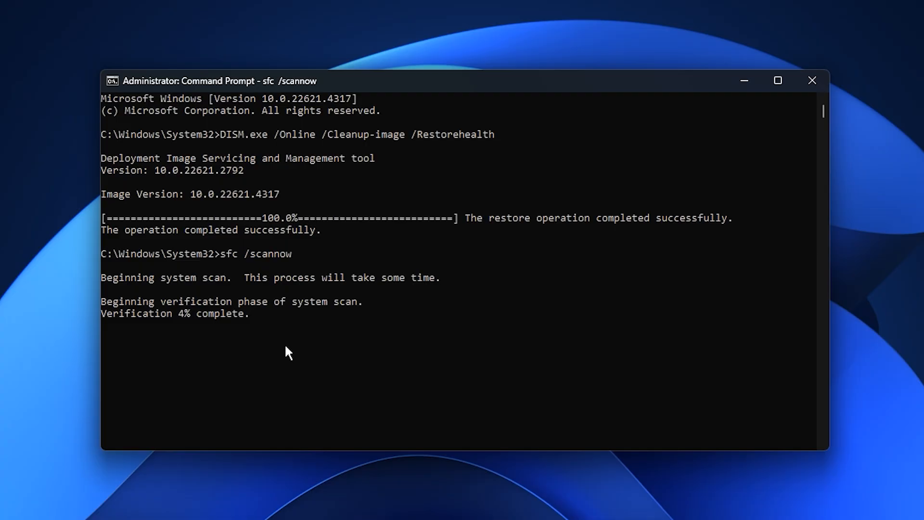
mouse_move(404, 374)
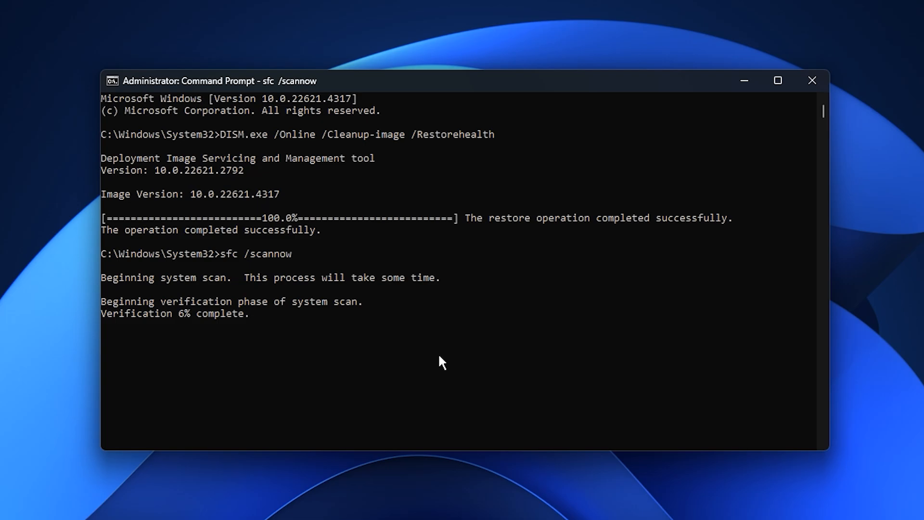
mouse_move(448, 370)
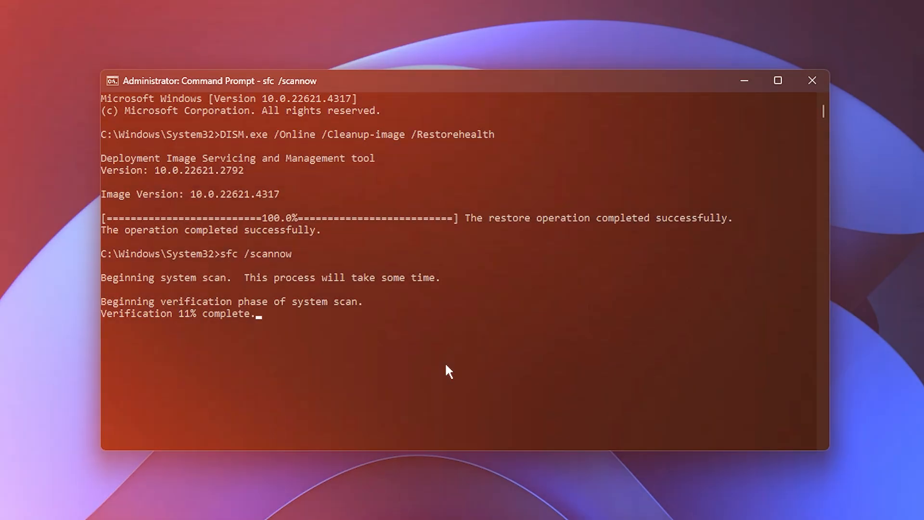
left_click(812, 81)
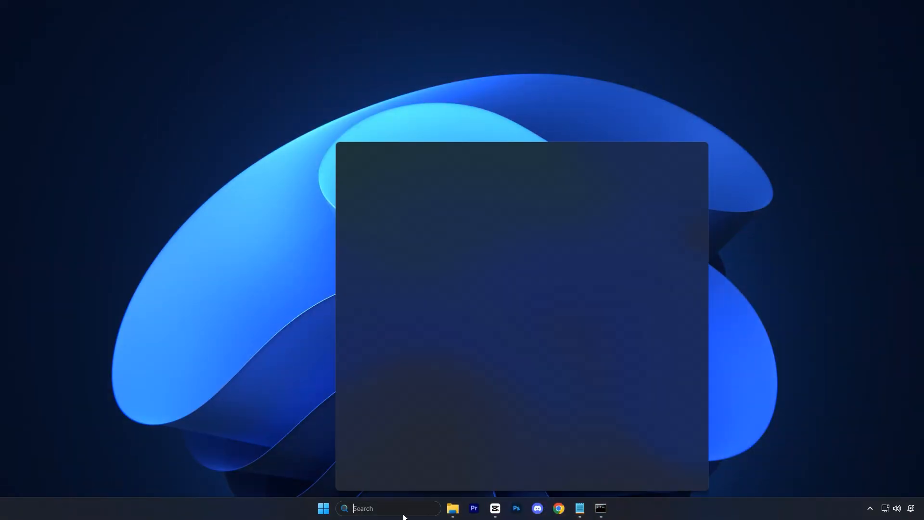
Launch Registry Editor as administrator and open the Multimedia SystemProfile Tasks Games key
right_click(390, 210)
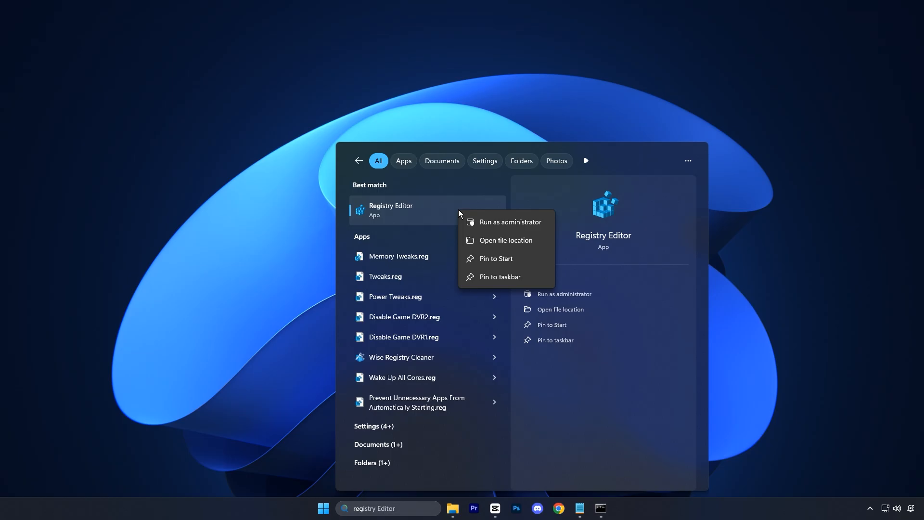
left_click(509, 221)
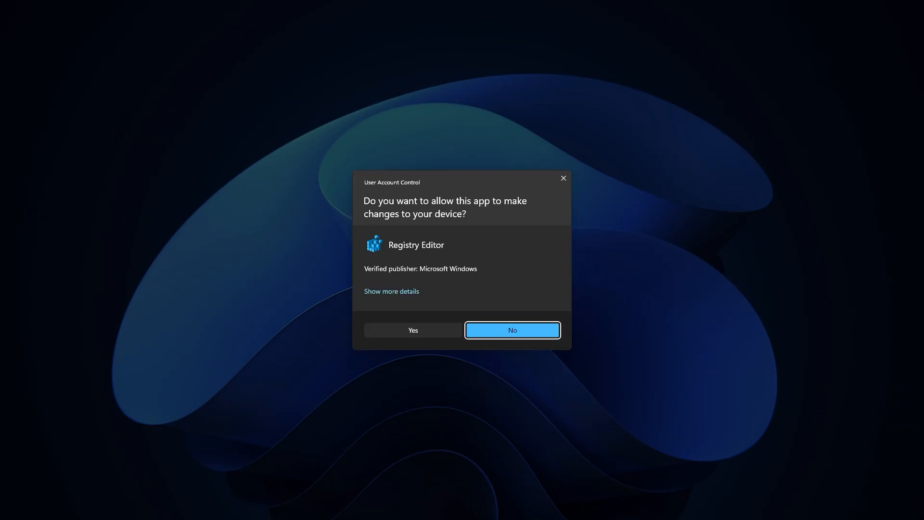
left_click(412, 330)
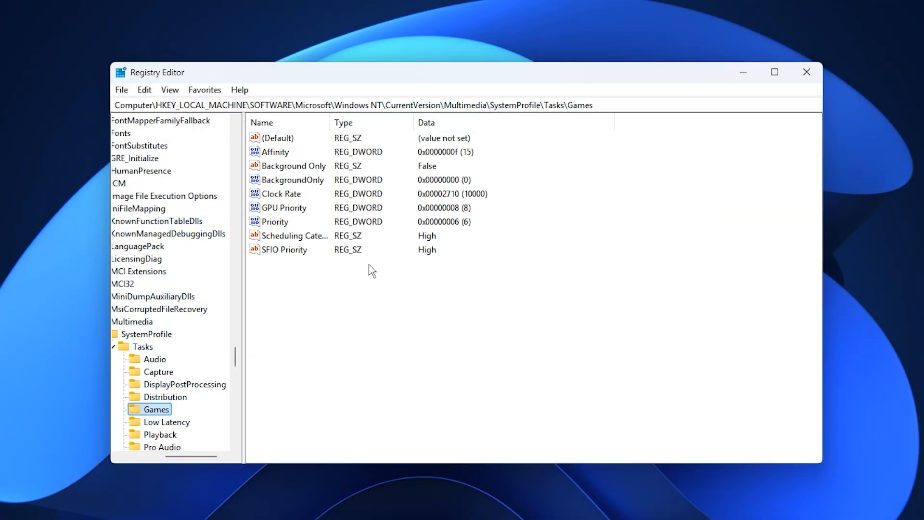
left_click(353, 104)
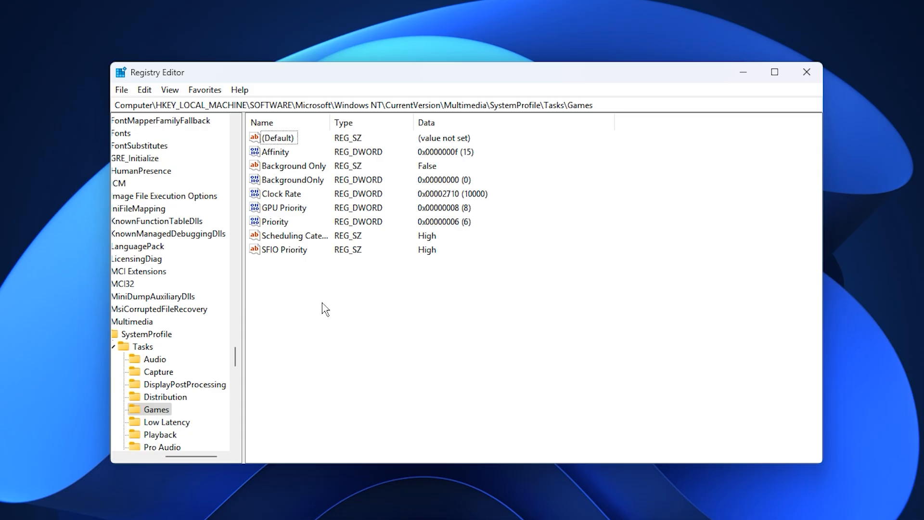
mouse_move(317, 146)
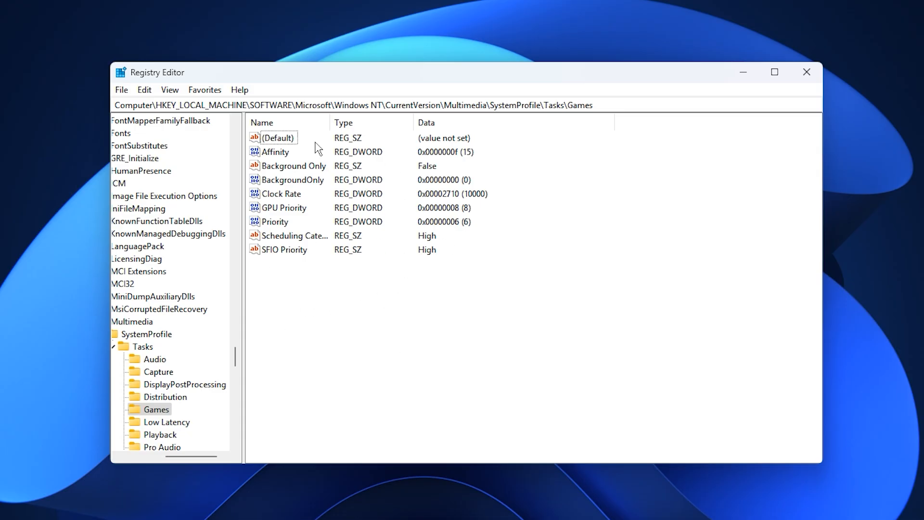
mouse_move(344, 167)
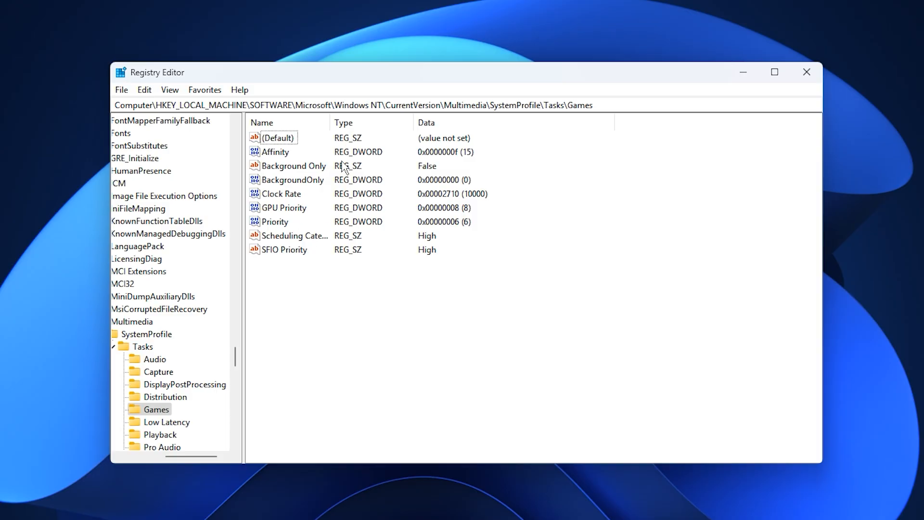
Keep Affinity at f and Background Only False, and set GPU Priority to e (14)
left_click(275, 151)
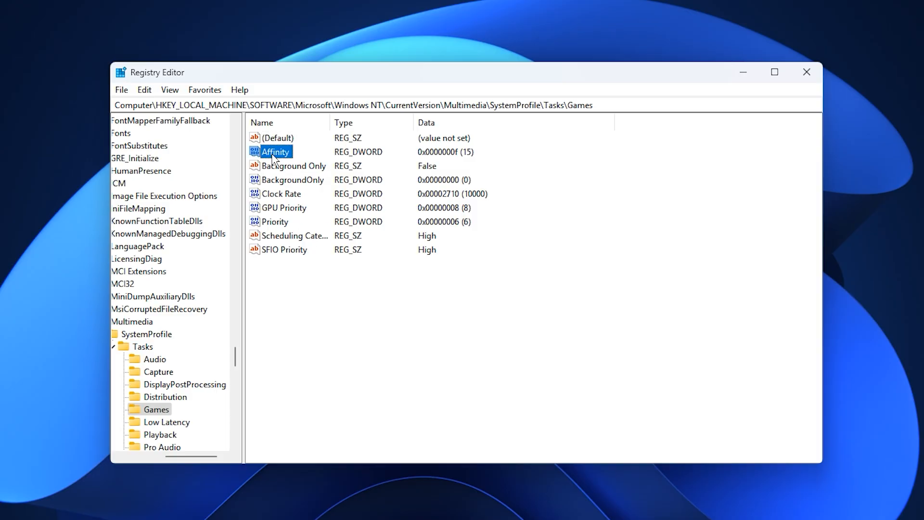
double_click(275, 151)
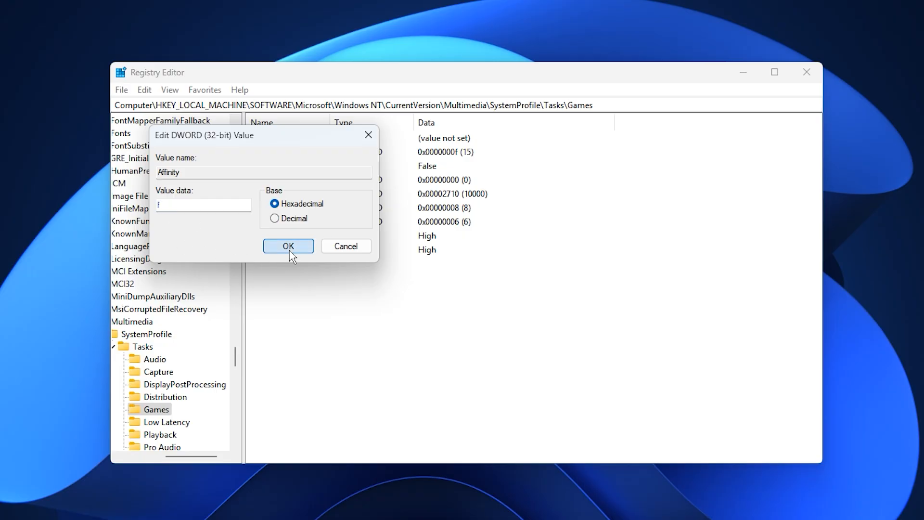
left_click(288, 246)
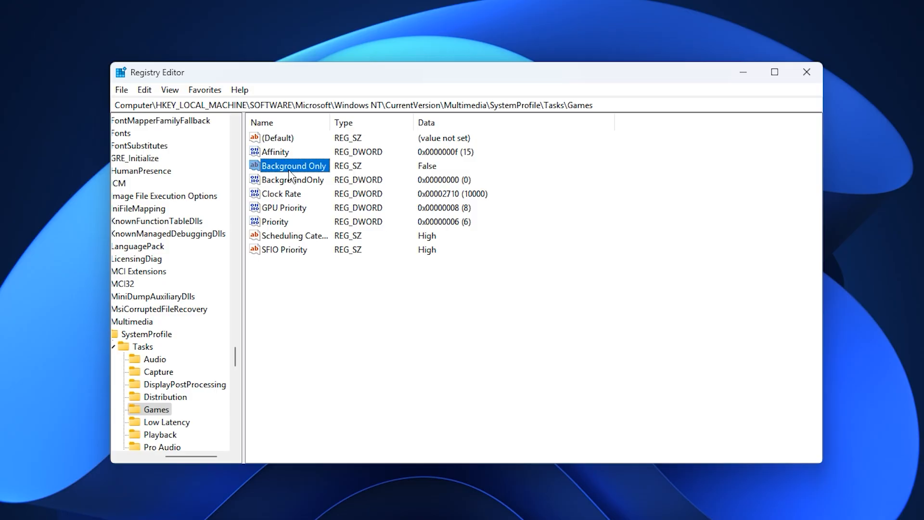
double_click(293, 166)
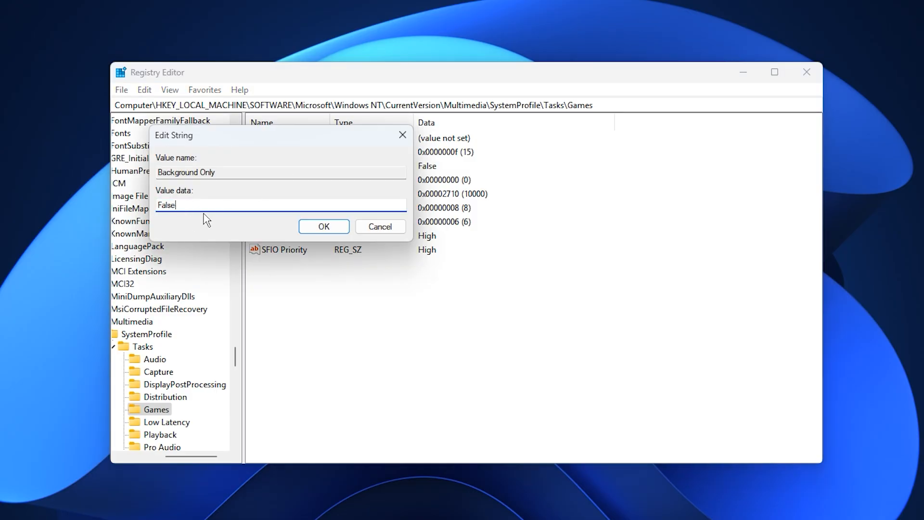
left_click(323, 227)
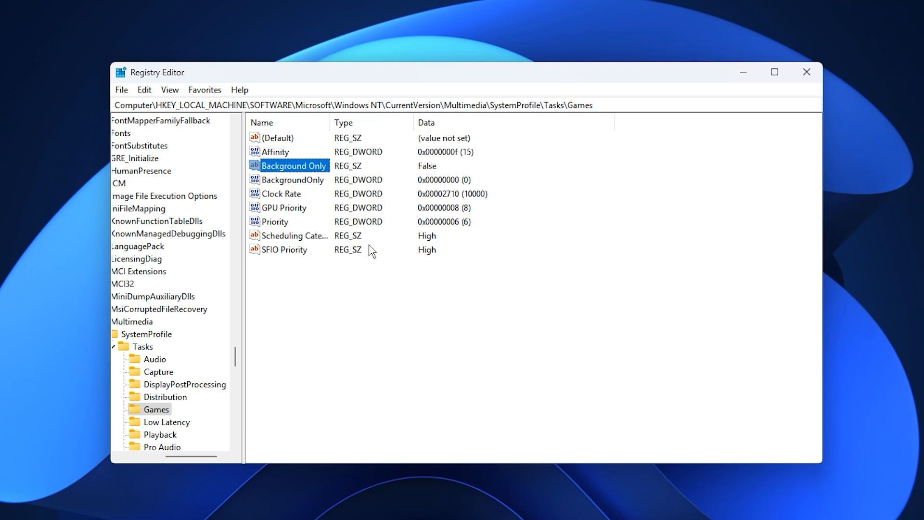
double_click(283, 208)
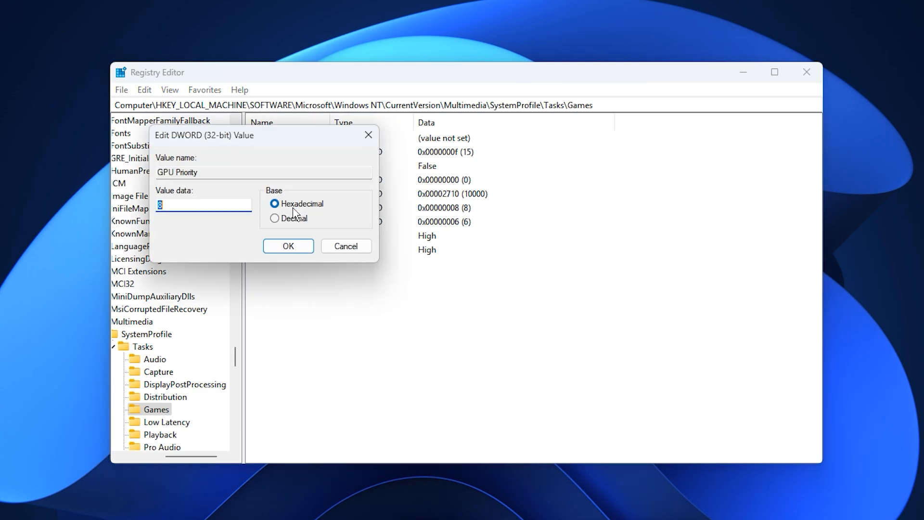
type("e")
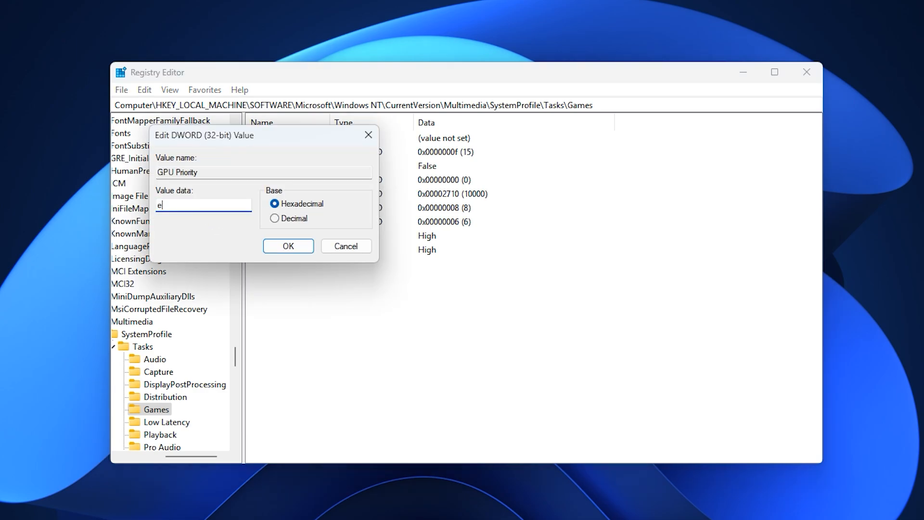
left_click(288, 245)
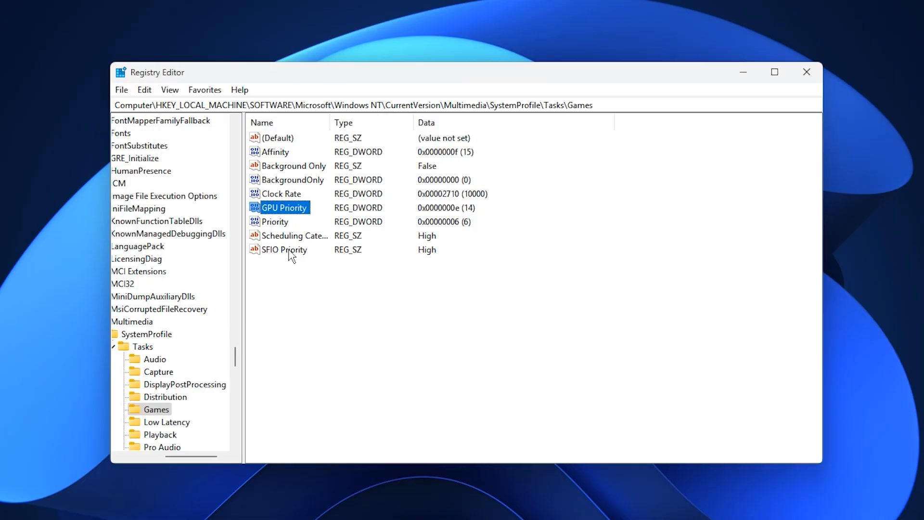
Keep Priority at 6 and set Scheduling Category and SFIO Priority to High
left_click(275, 221)
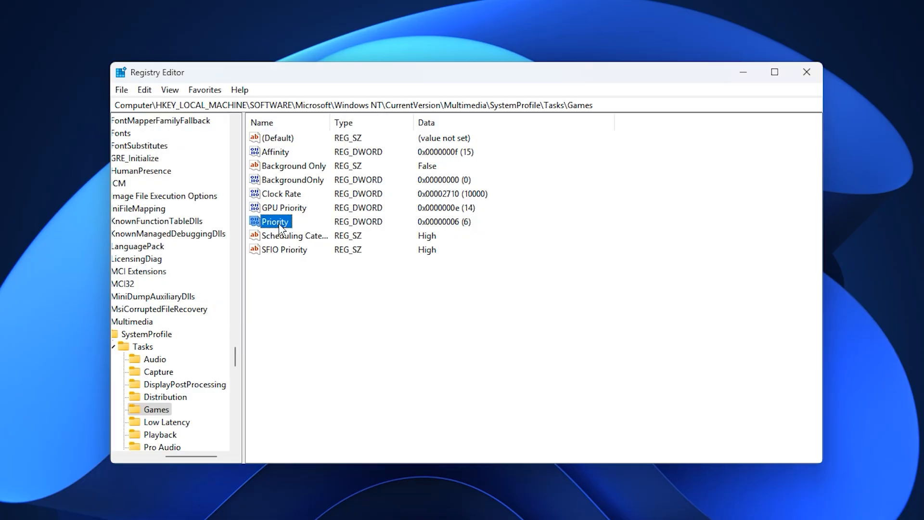
double_click(274, 221)
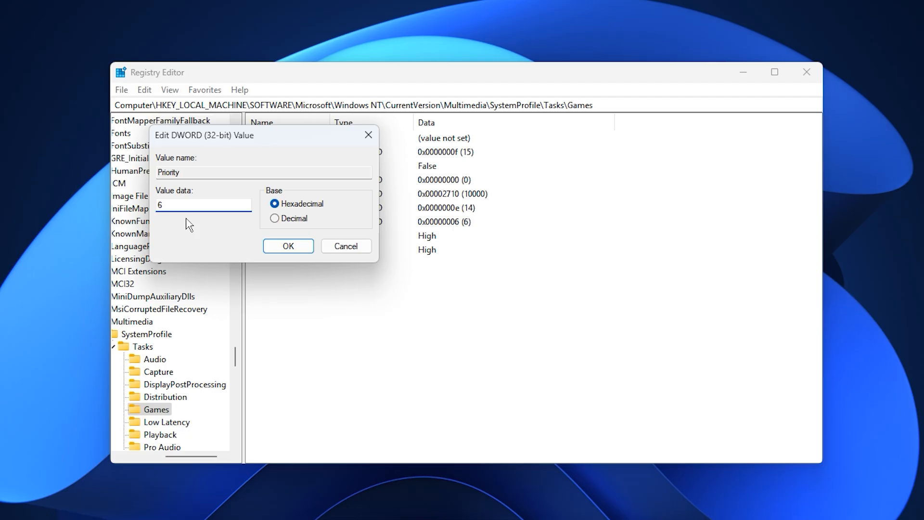
left_click(288, 246)
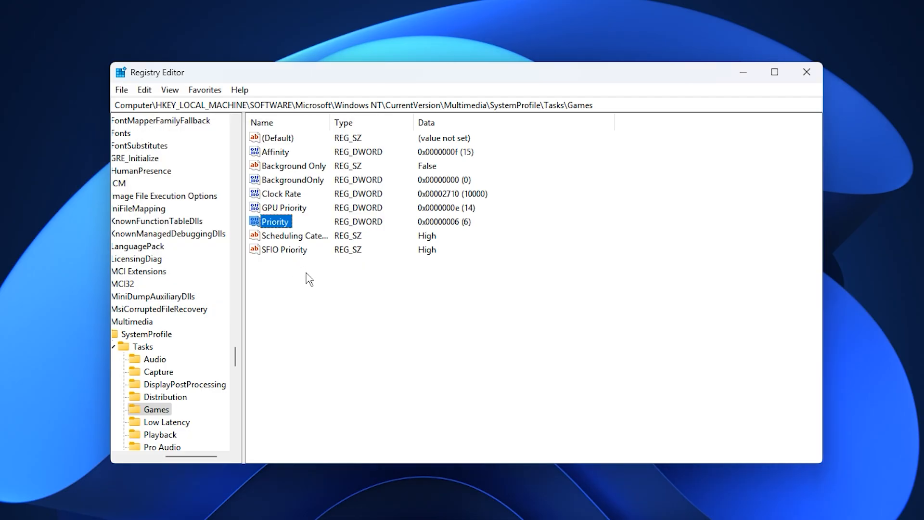
left_click(291, 235)
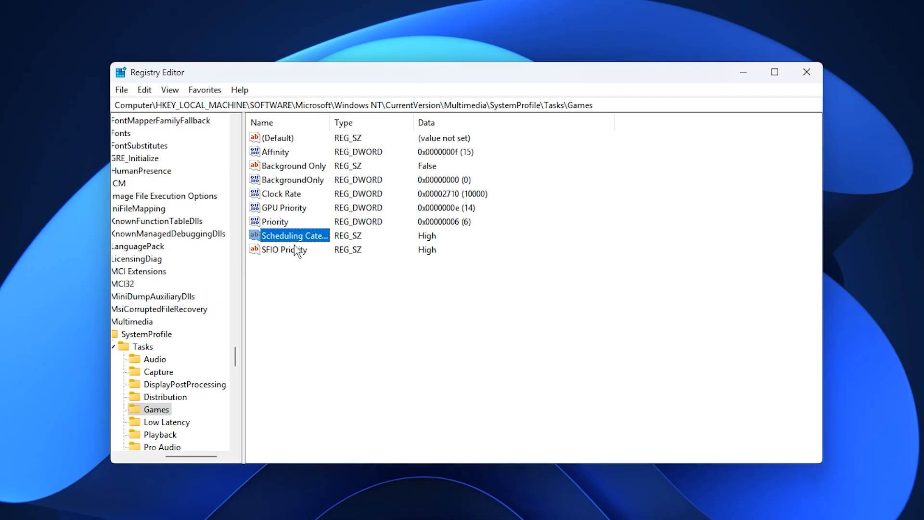
double_click(284, 249)
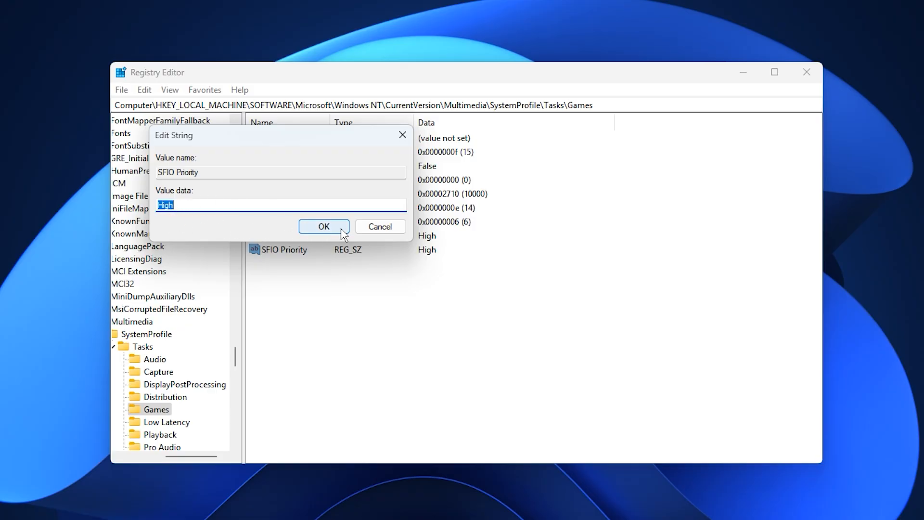
left_click(323, 226)
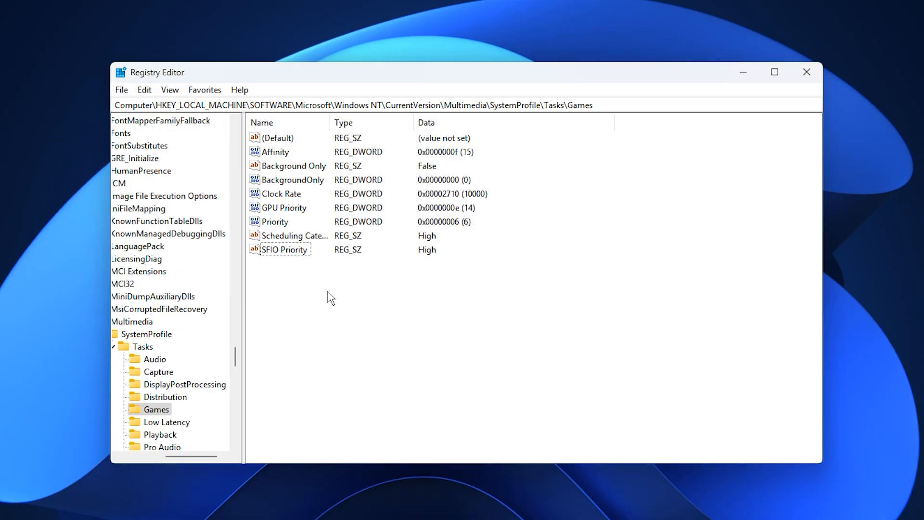
mouse_move(418, 289)
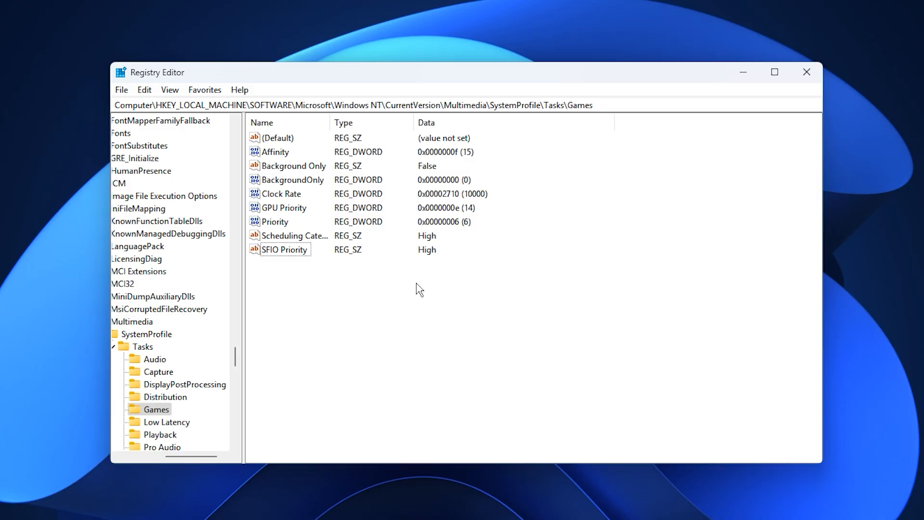
mouse_move(409, 301)
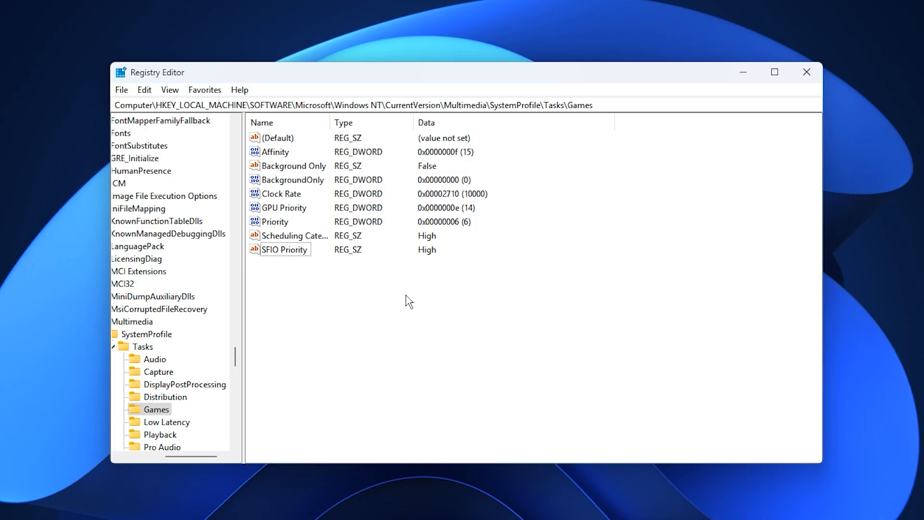
mouse_move(371, 297)
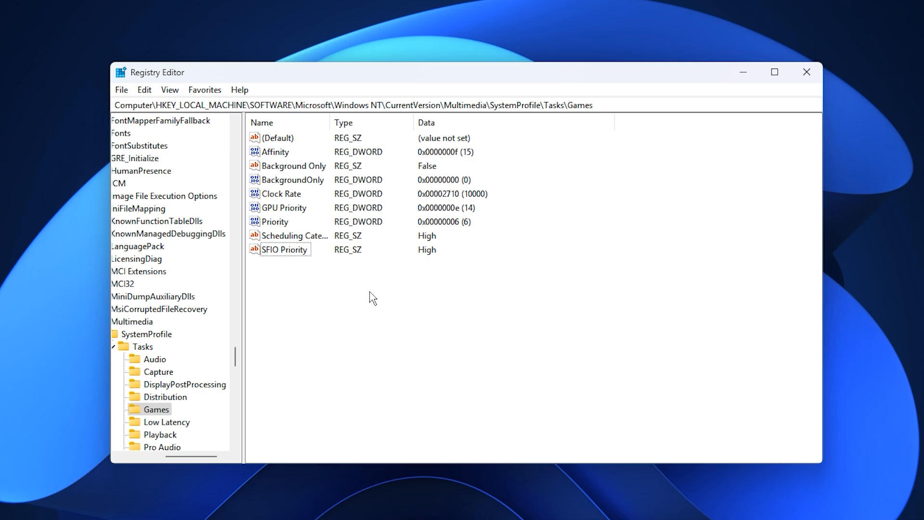
left_click(806, 71)
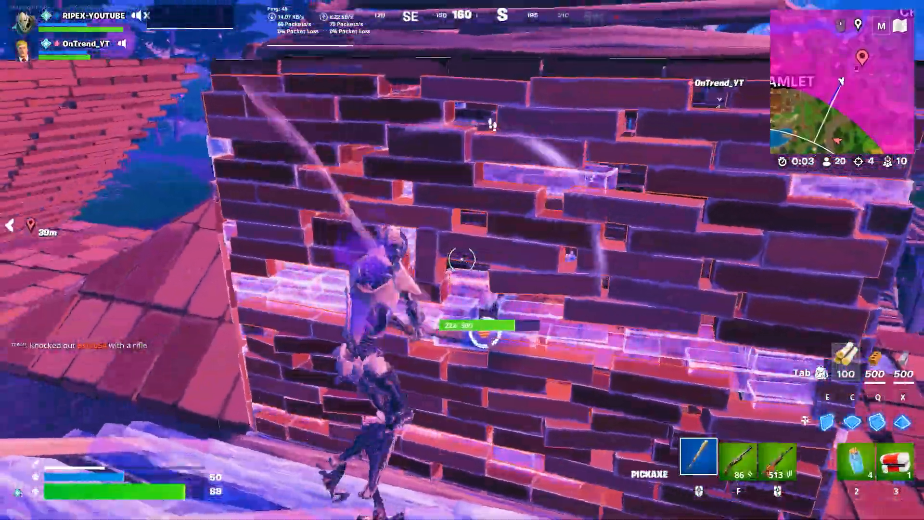
key("alt+tab")
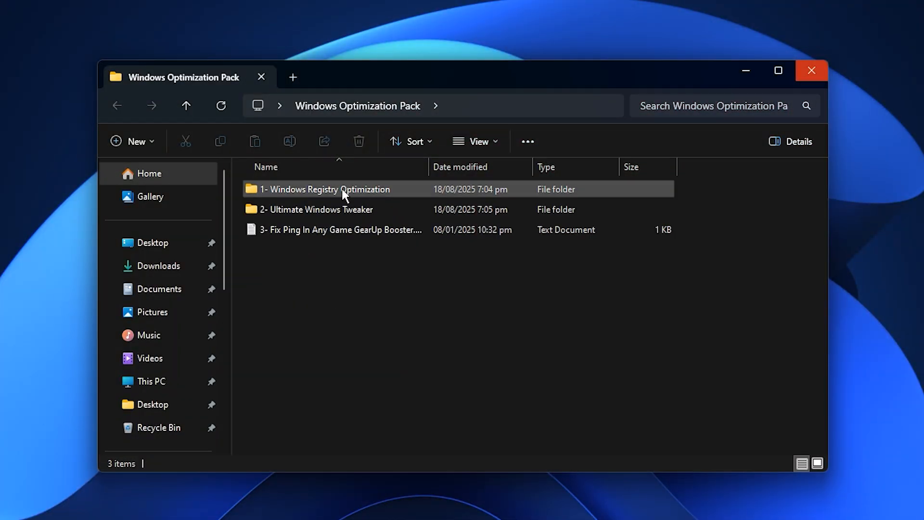
double_click(325, 189)
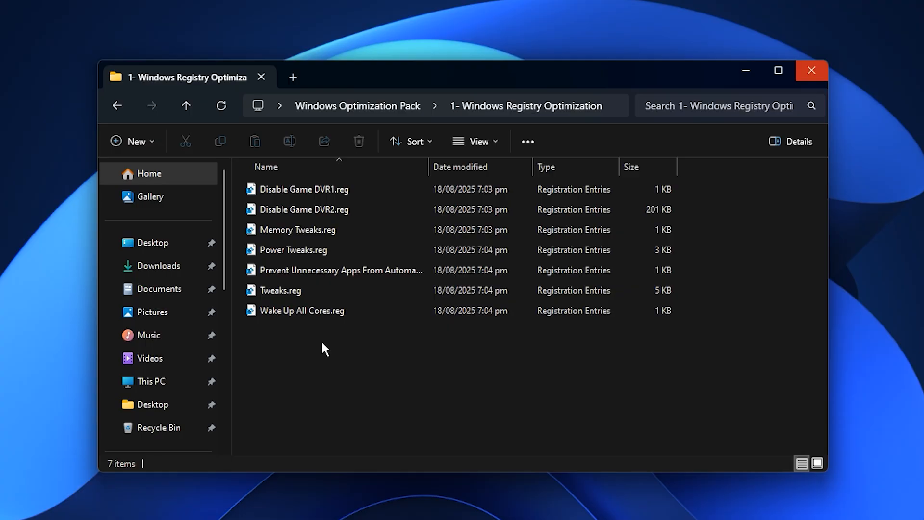
key("ctrl+a")
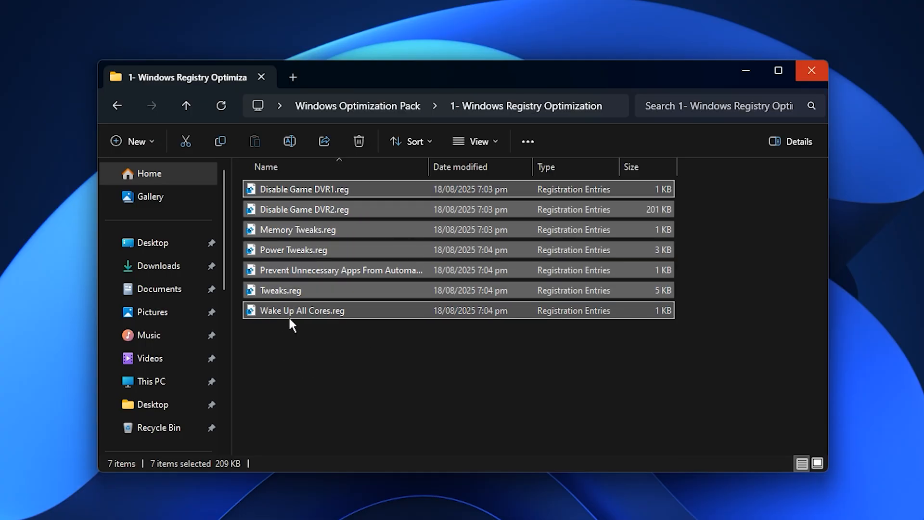
left_click(318, 348)
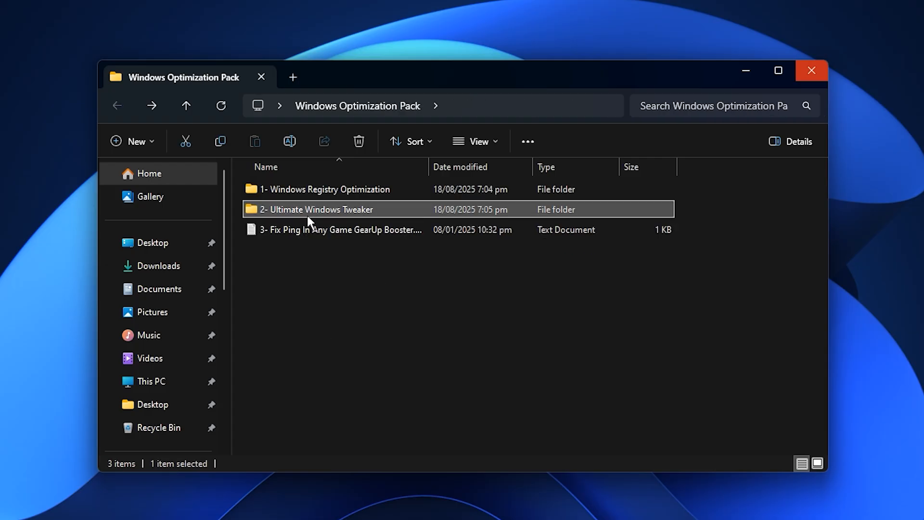
Launch Ultimate Windows Tweaker 5.2 and disable smooth scrolling, Windows Time and Tablet Input services
double_click(319, 209)
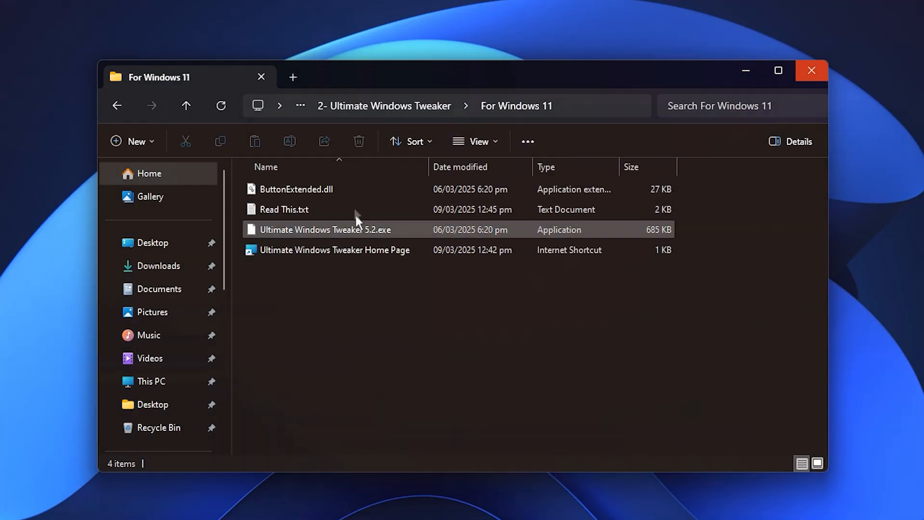
double_click(324, 229)
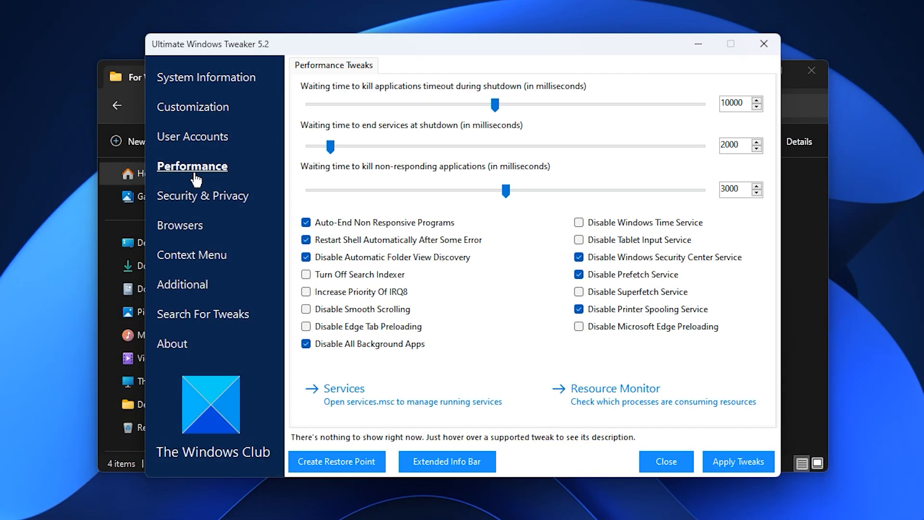
mouse_move(491, 228)
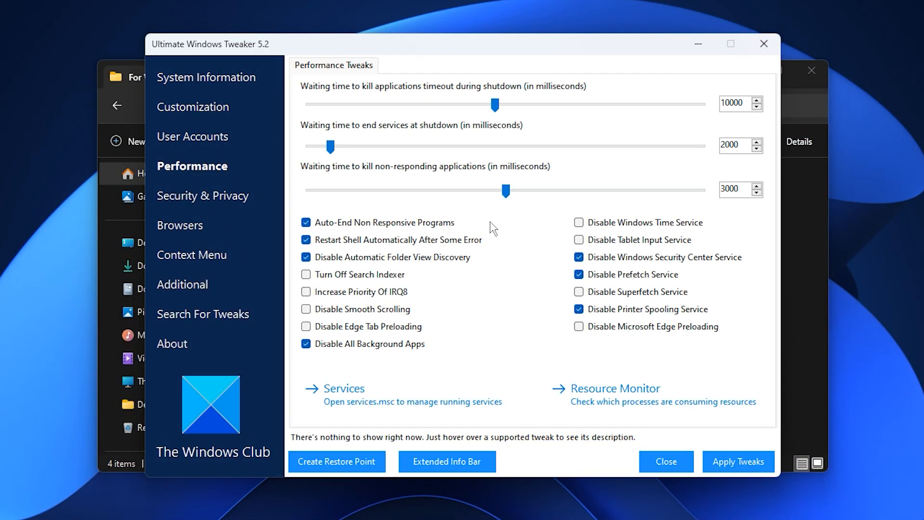
mouse_move(476, 317)
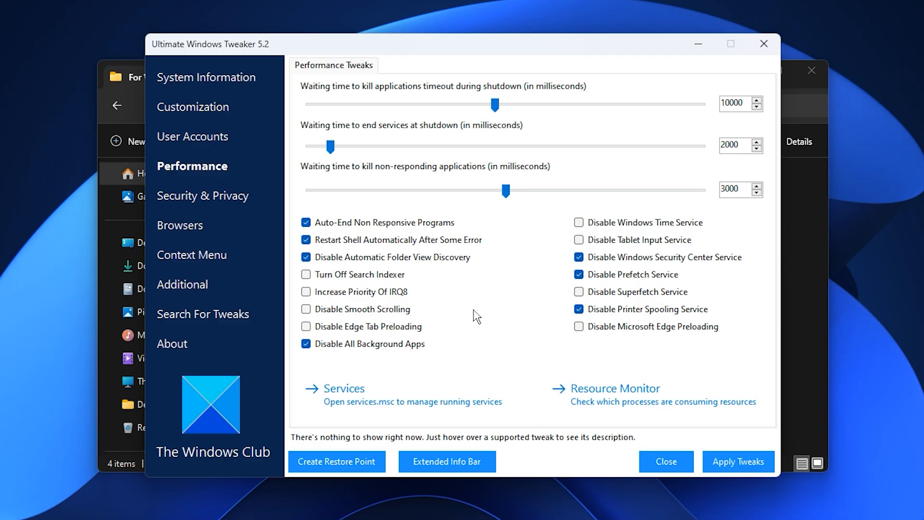
mouse_move(378, 296)
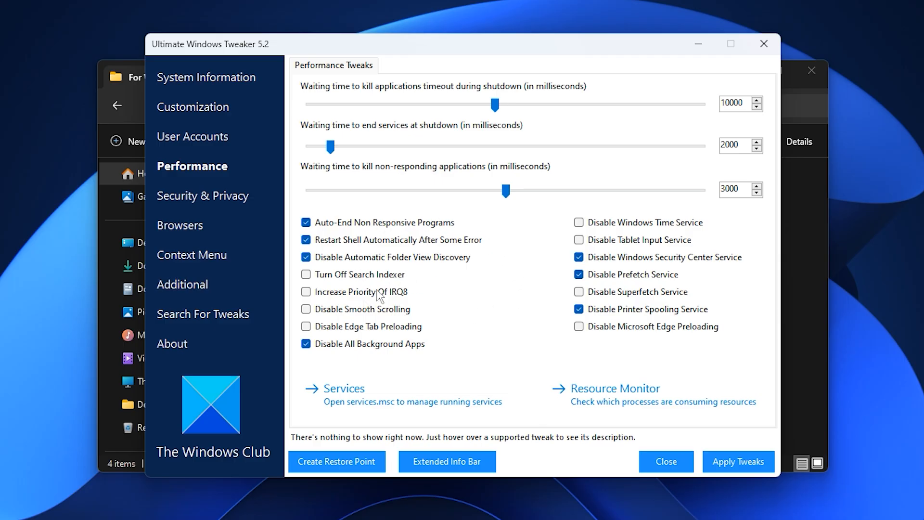
mouse_move(446, 340)
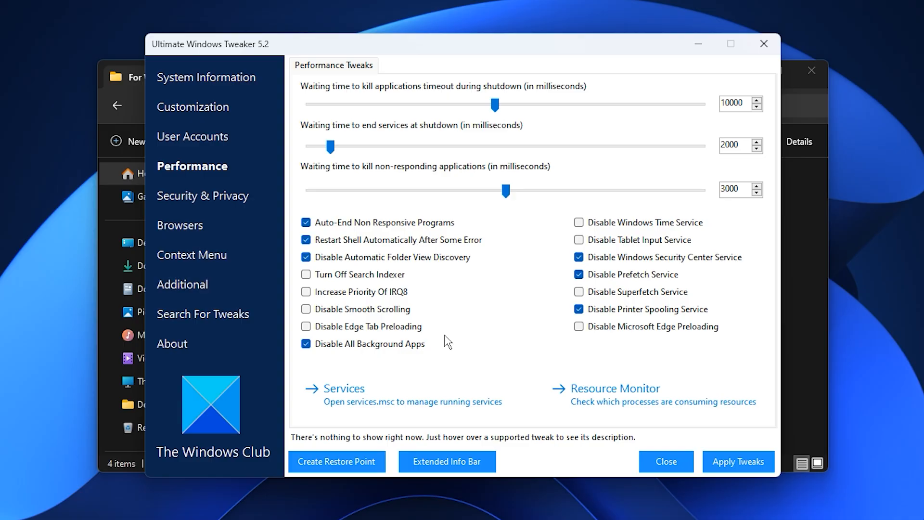
mouse_move(315, 339)
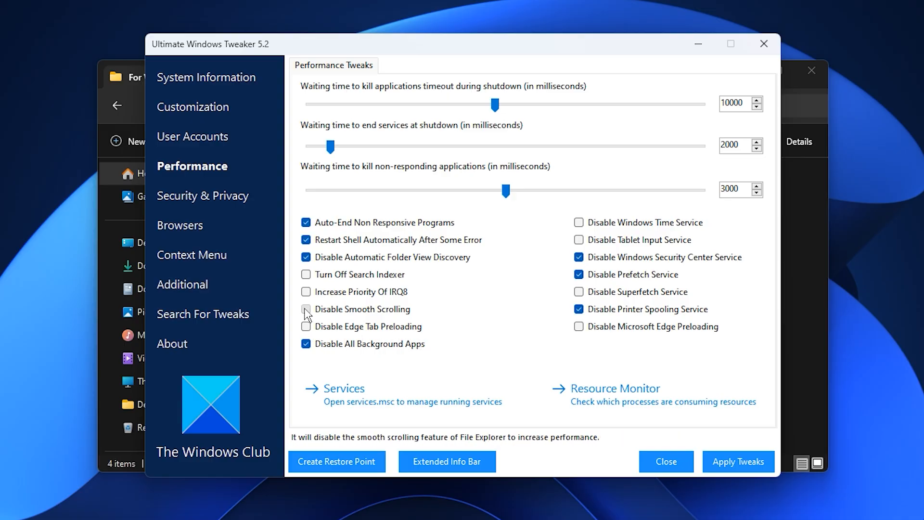
left_click(305, 308)
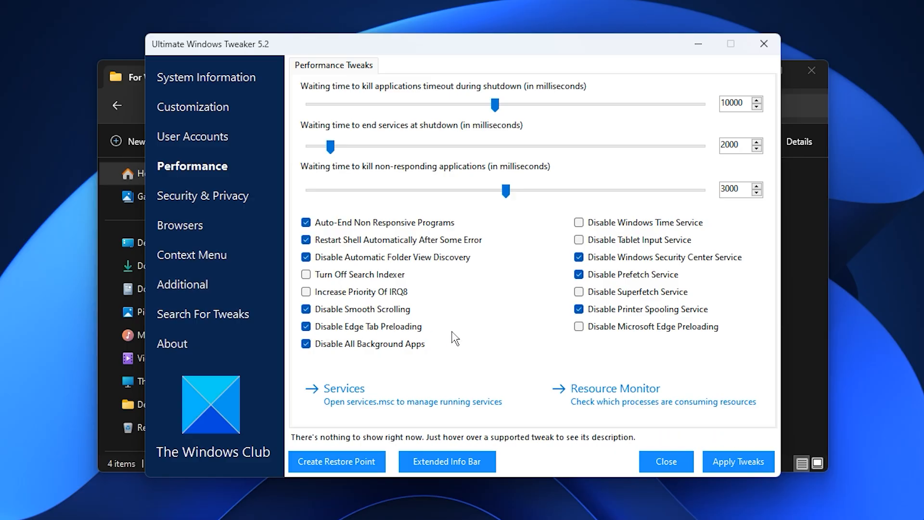
mouse_move(462, 348)
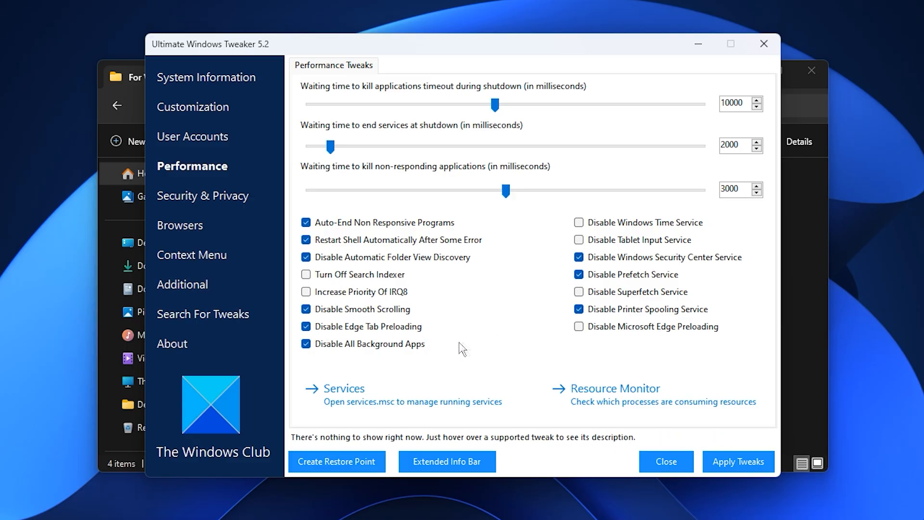
mouse_move(515, 304)
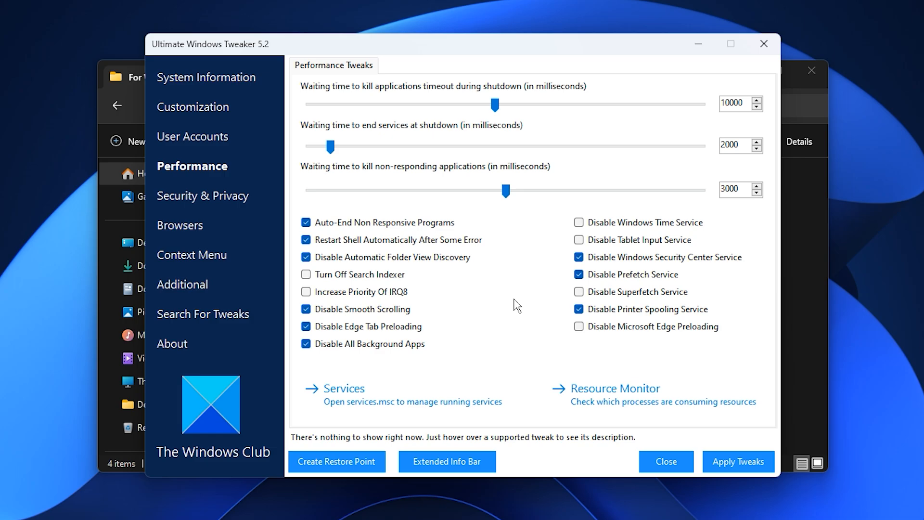
mouse_move(631, 289)
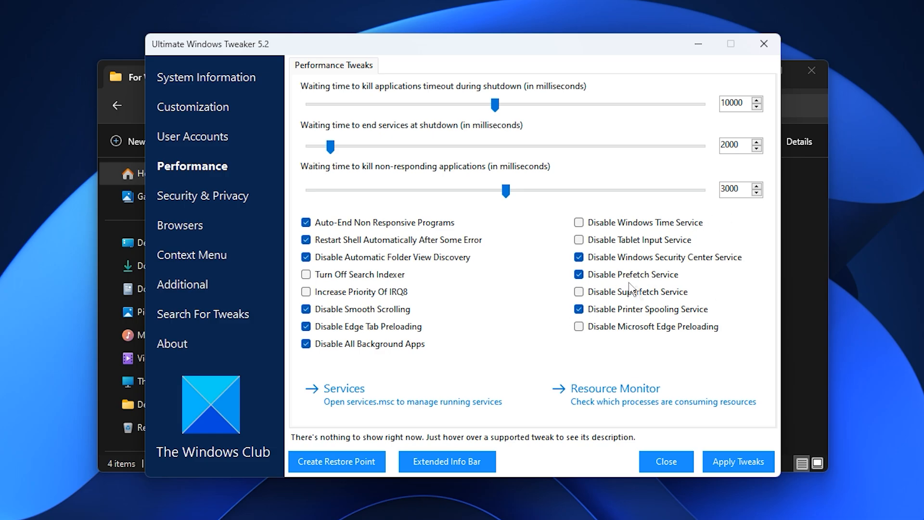
left_click(578, 223)
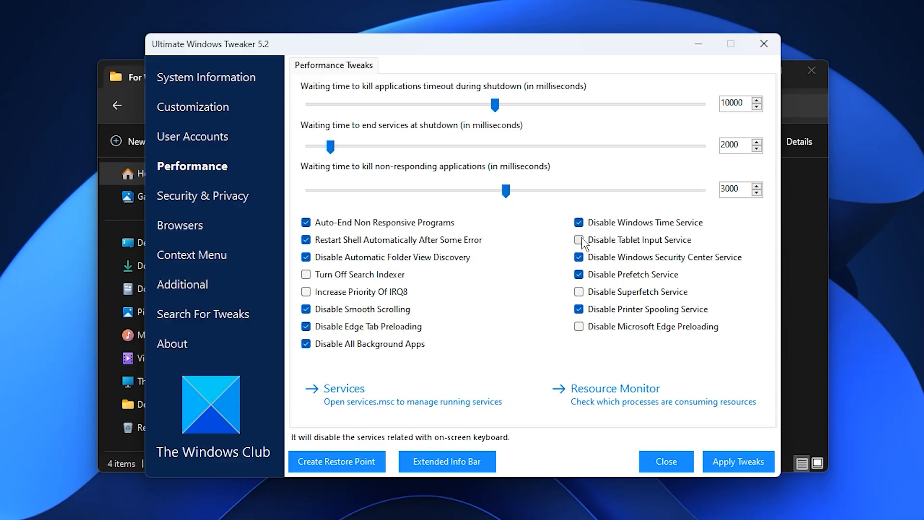
left_click(577, 239)
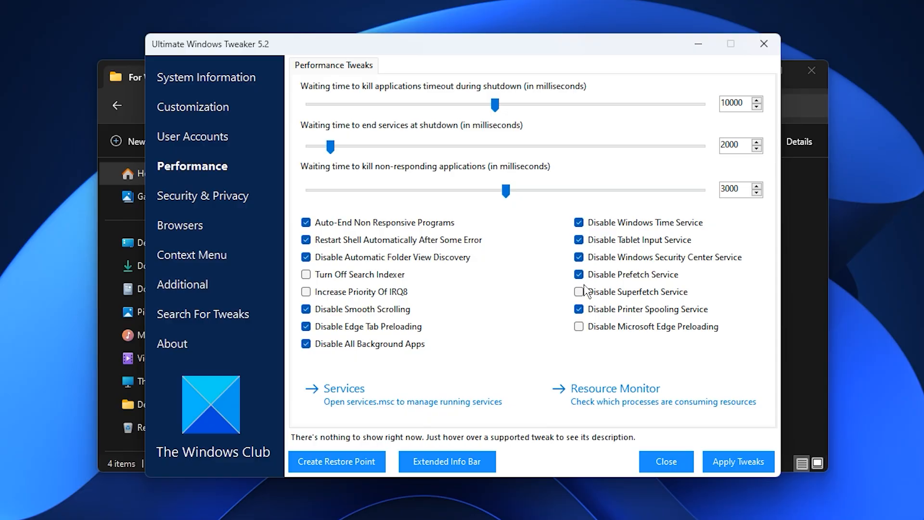
mouse_move(618, 289)
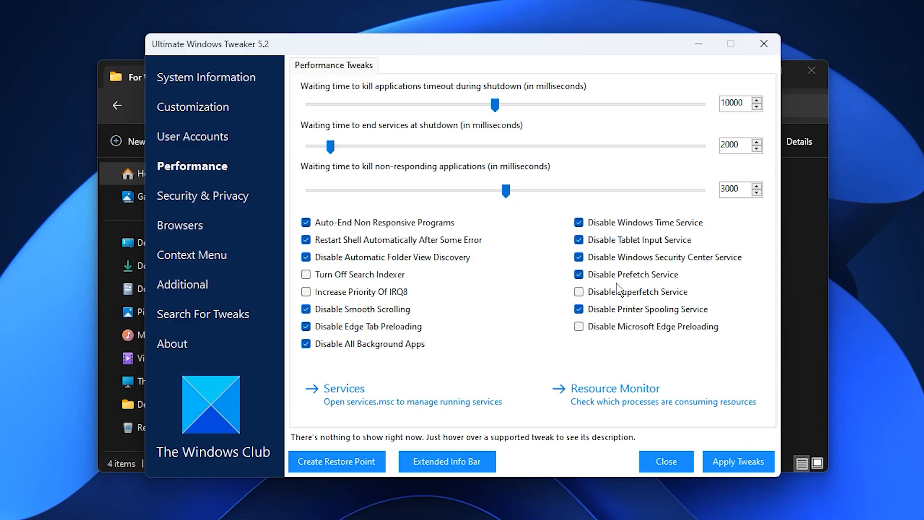
mouse_move(627, 273)
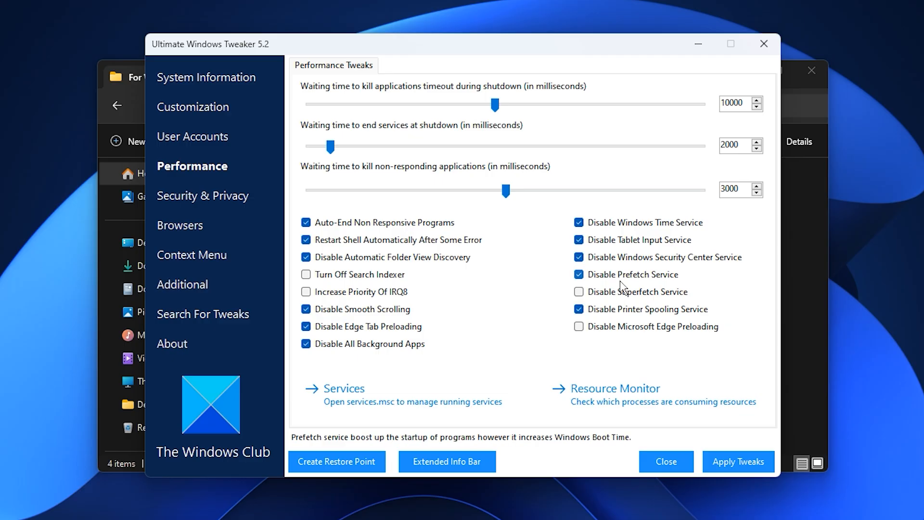
mouse_move(609, 302)
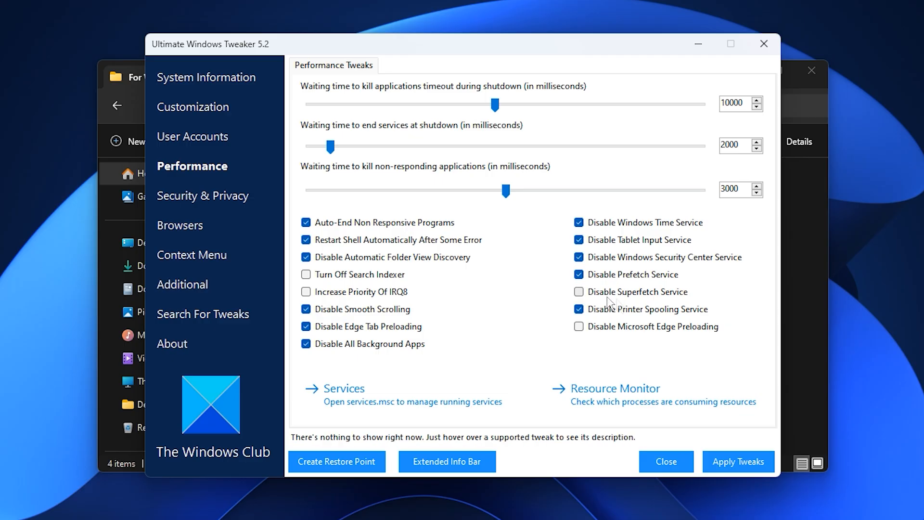
mouse_move(631, 281)
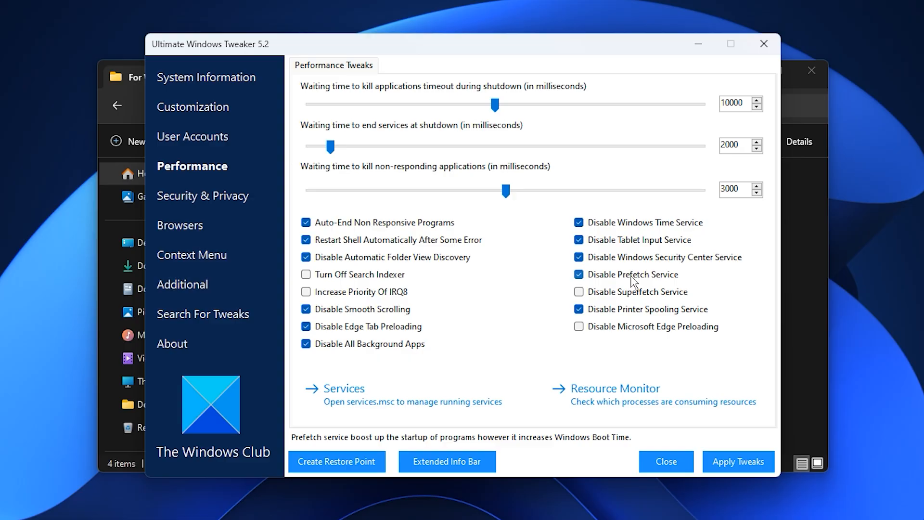
left_click(182, 284)
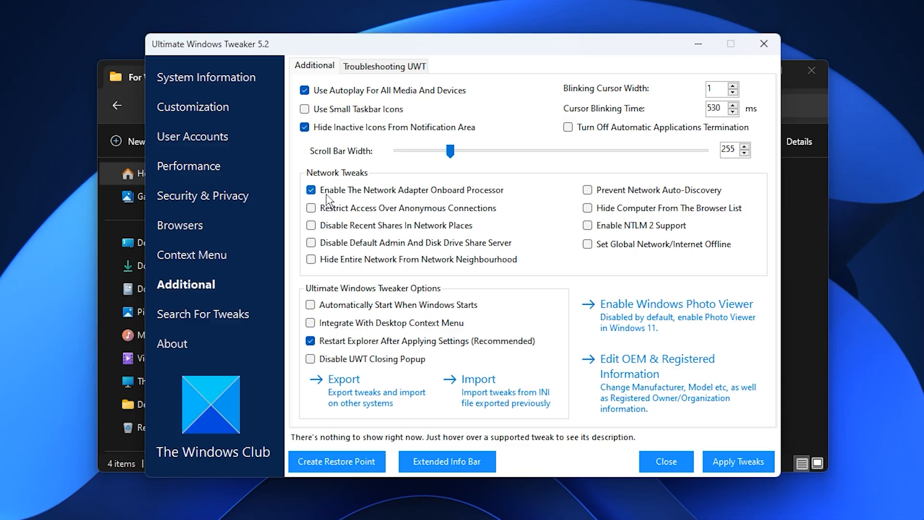
mouse_move(382, 202)
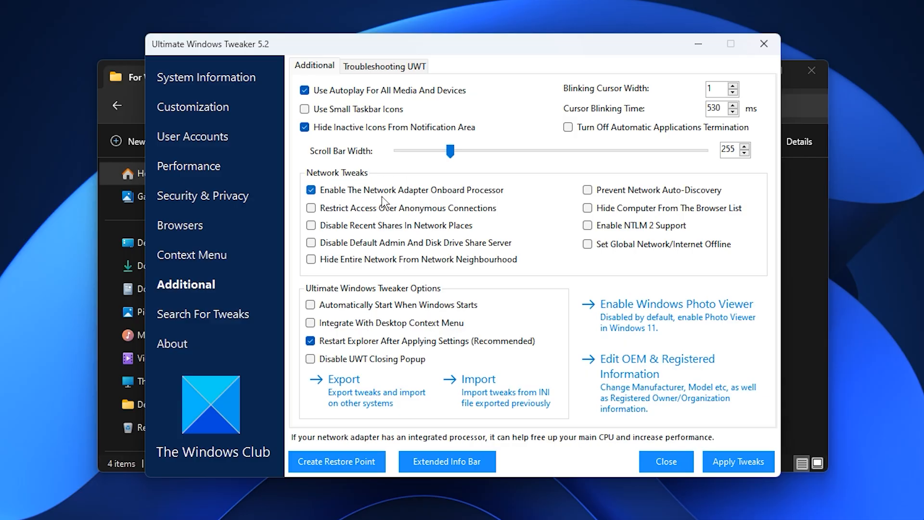
mouse_move(311, 211)
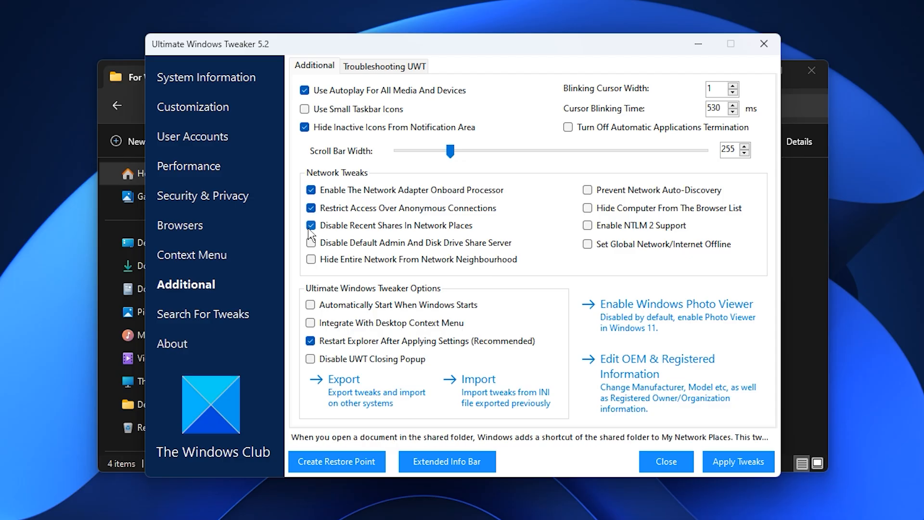
Disable admin and drive shares, hide the entire network from Network Neighbourhood, then close
left_click(312, 242)
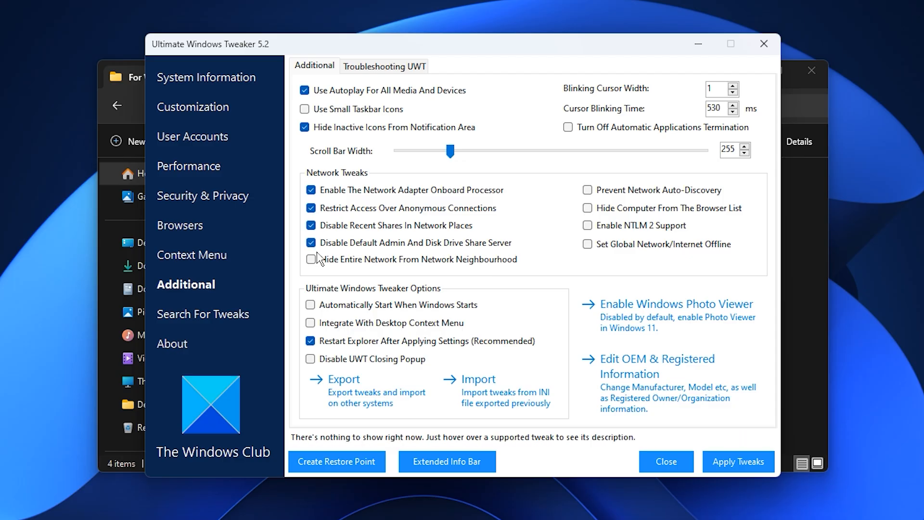
left_click(311, 259)
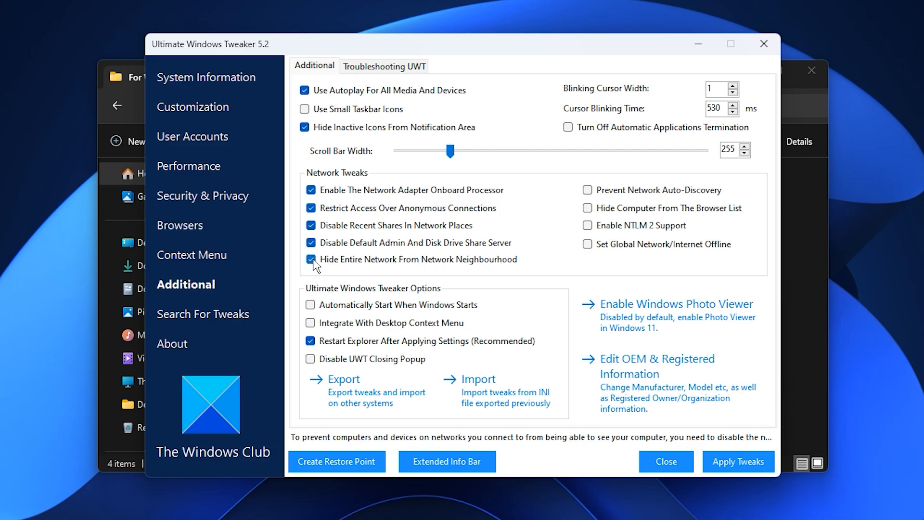
mouse_move(438, 271)
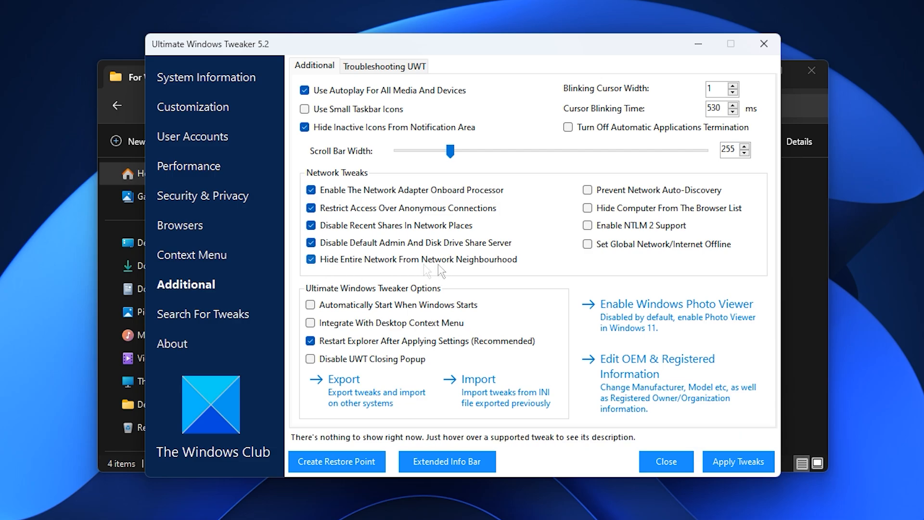
mouse_move(394, 211)
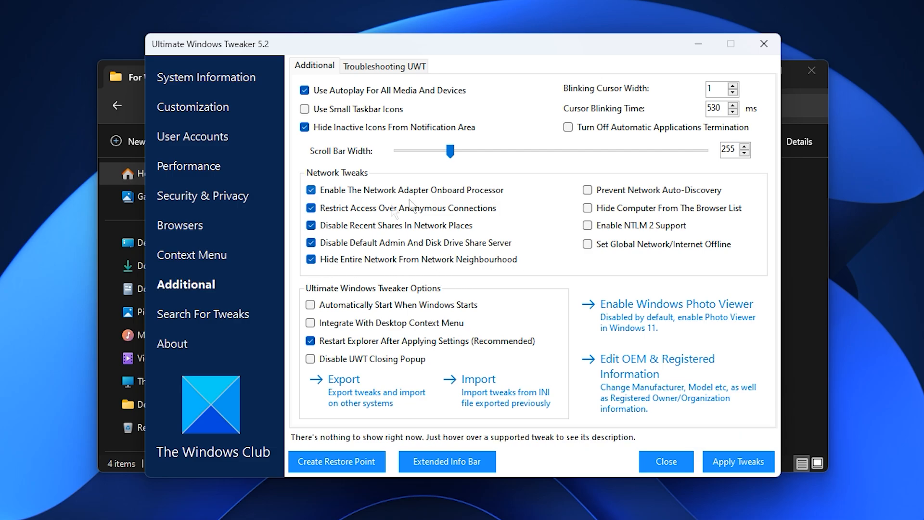
mouse_move(451, 275)
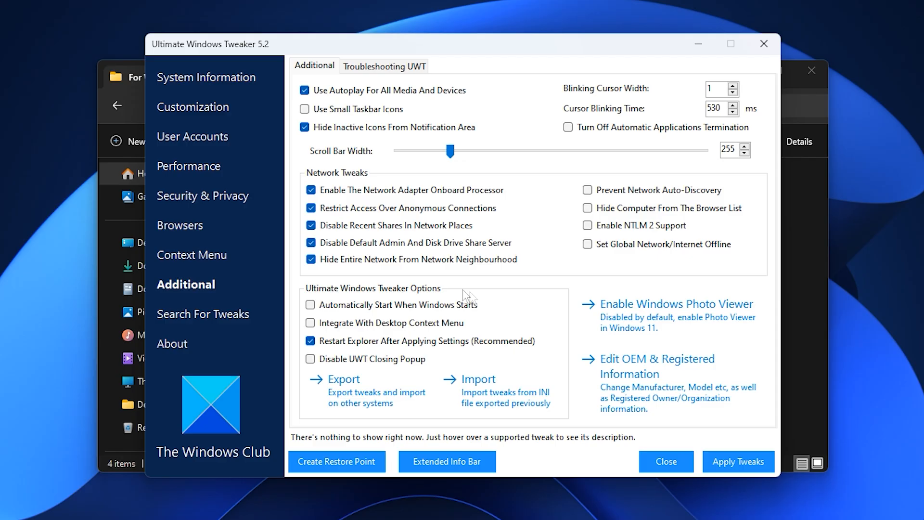
mouse_move(595, 258)
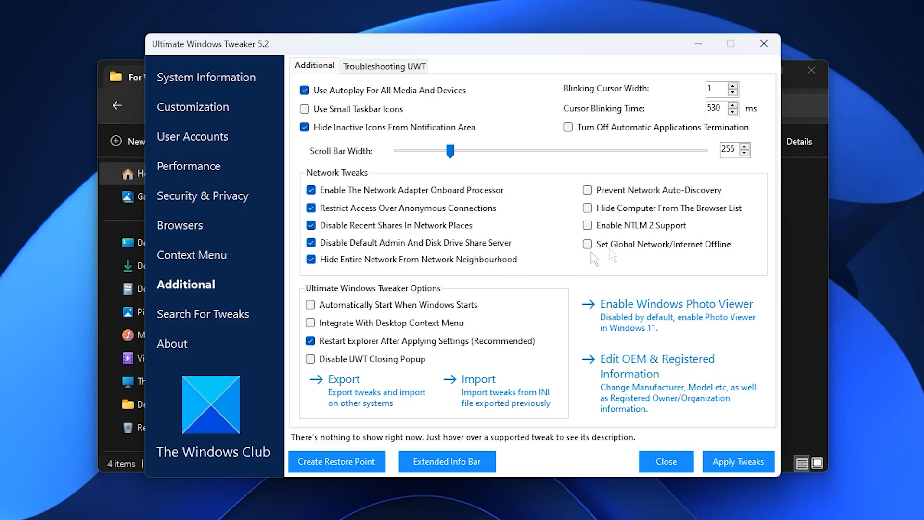
left_click(664, 461)
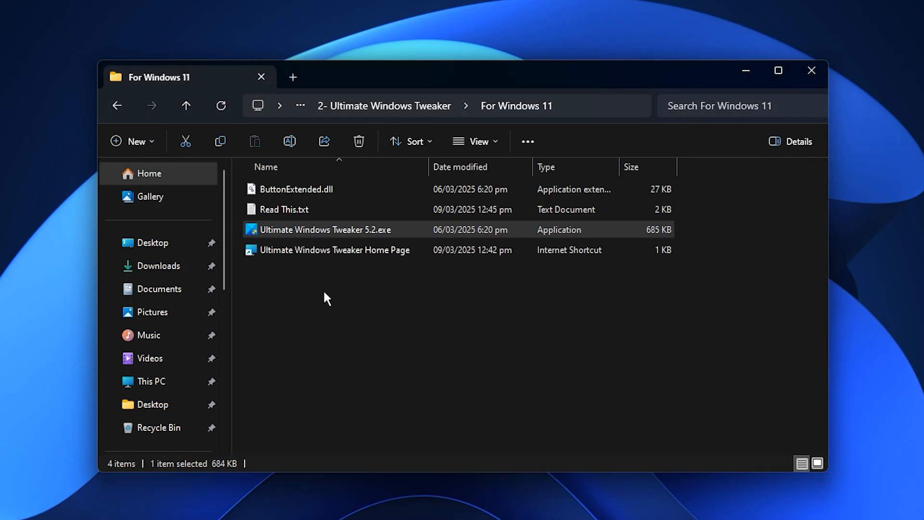
Return to the Windows Optimization Pack folder and open the GearUp Booster ping-fix document
left_click(186, 106)
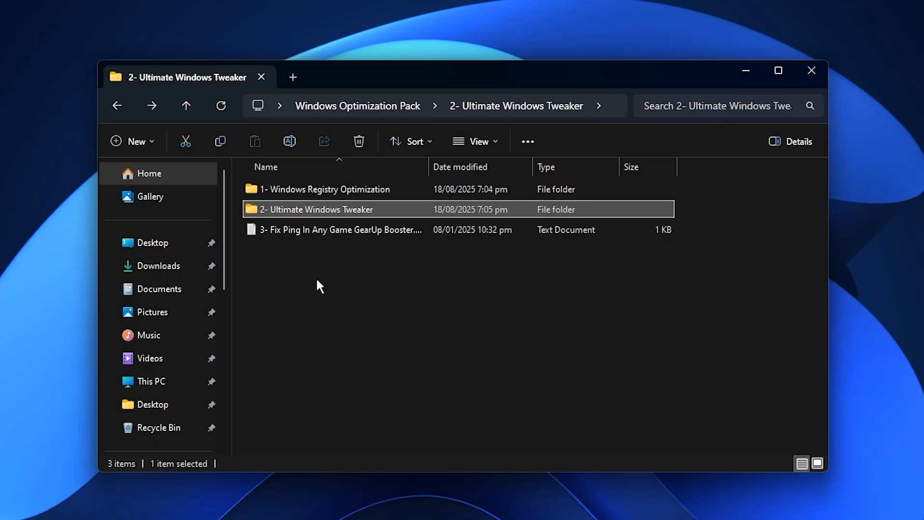
left_click(186, 106)
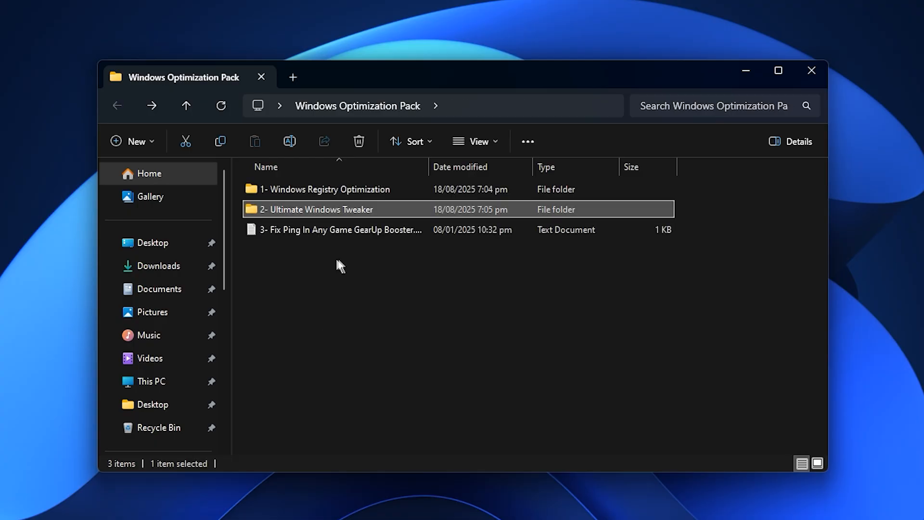
double_click(342, 229)
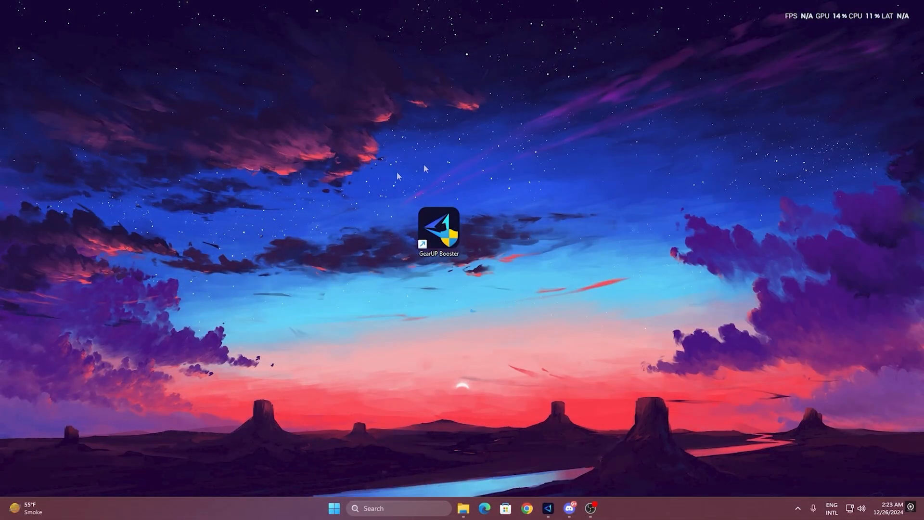
mouse_move(439, 254)
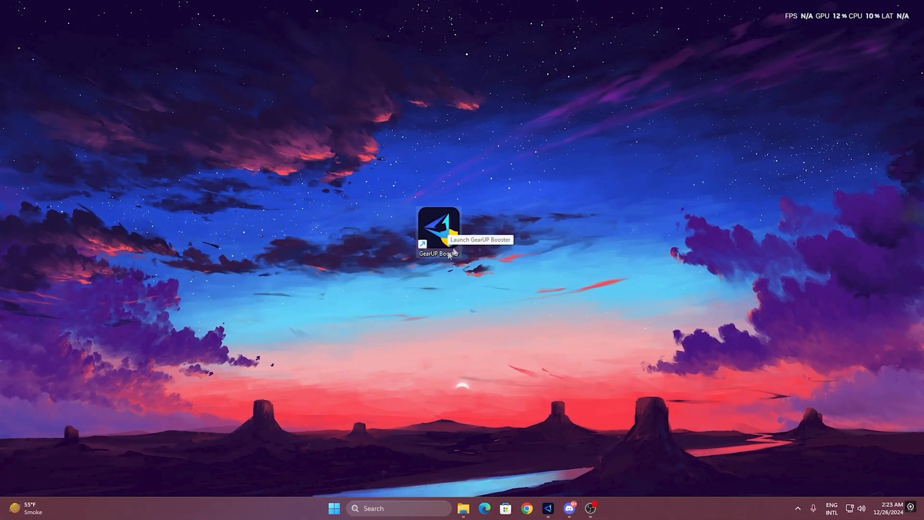
mouse_move(441, 234)
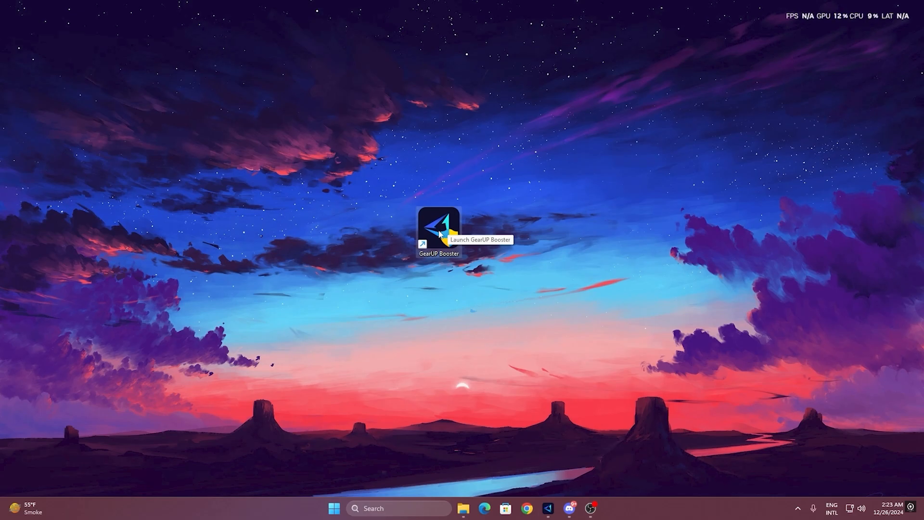
Launch GearUP Booster from its desktop shortcut
double_click(438, 227)
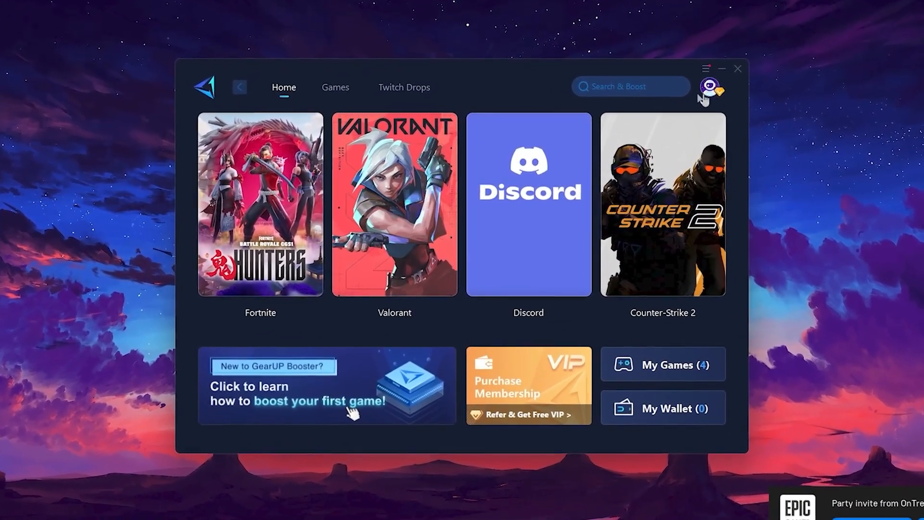
left_click(712, 89)
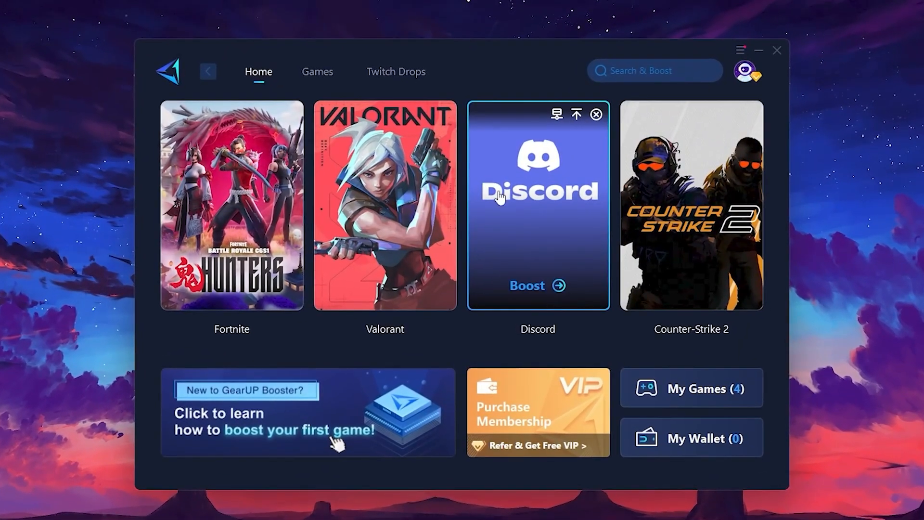
mouse_move(701, 188)
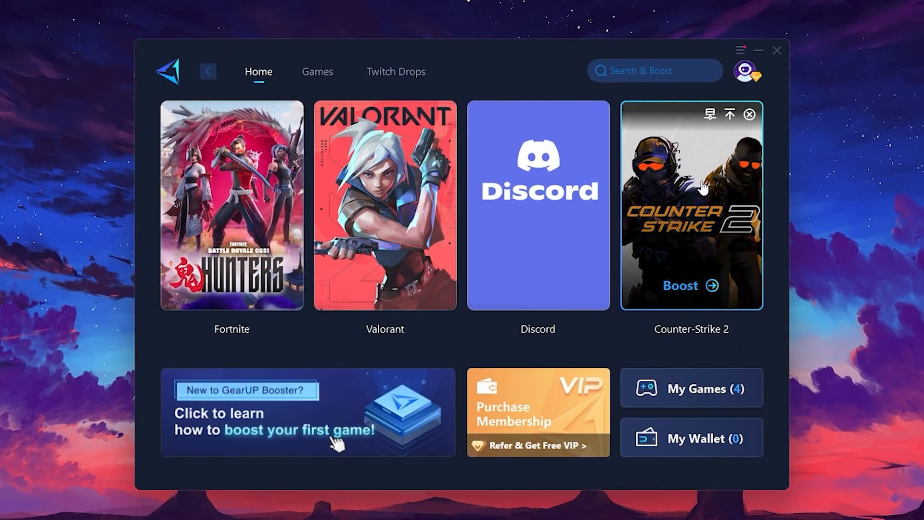
left_click(317, 72)
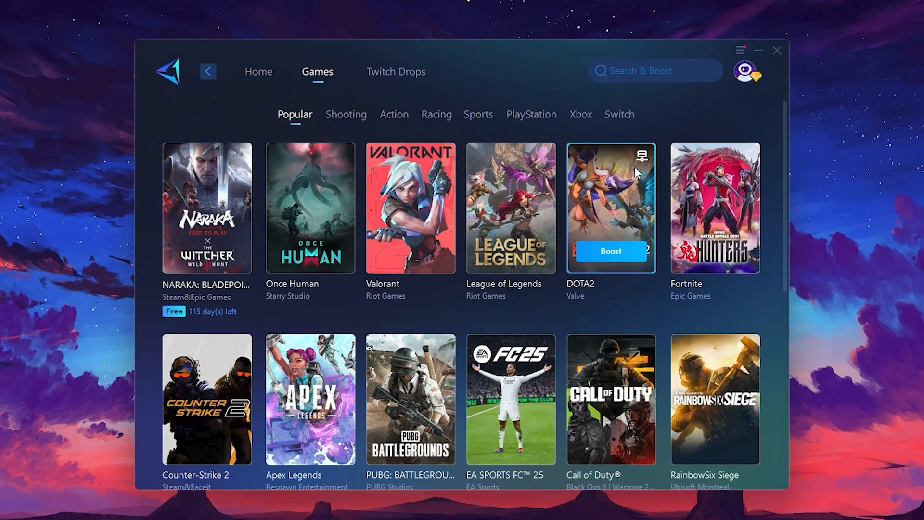
mouse_move(641, 178)
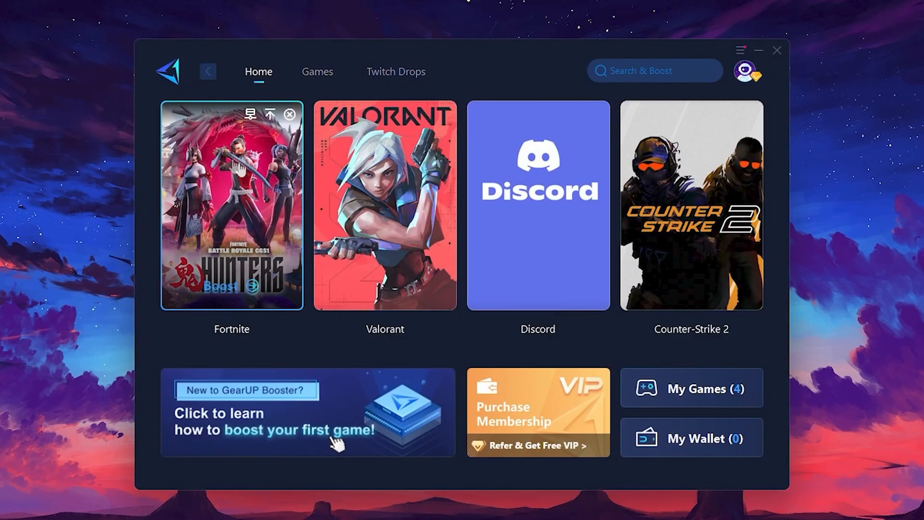
mouse_move(252, 212)
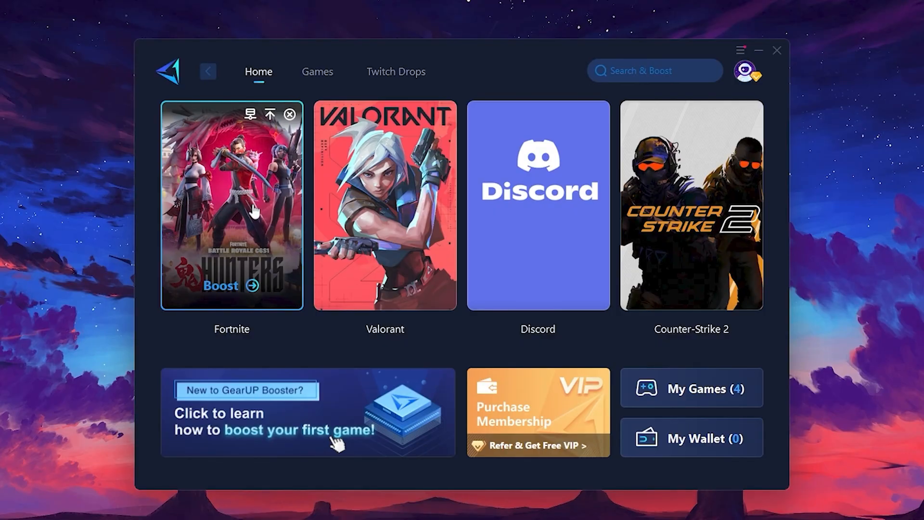
mouse_move(233, 294)
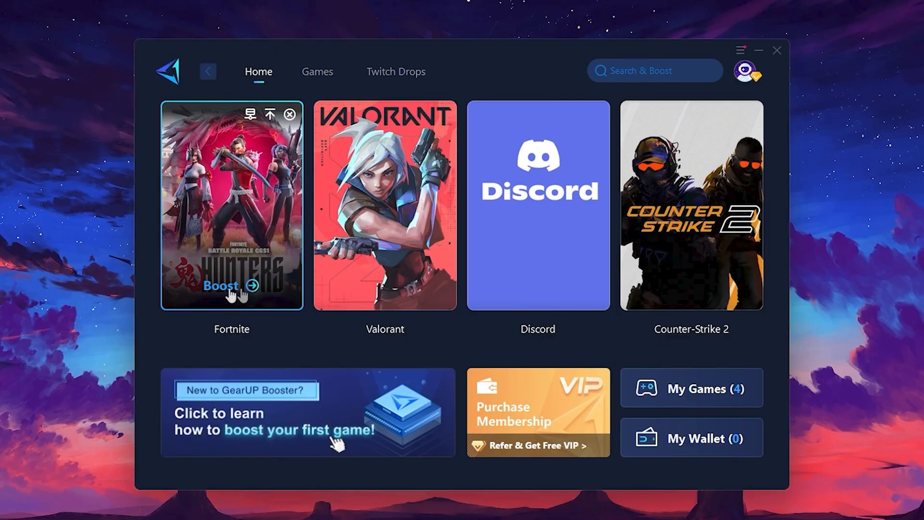
mouse_move(202, 249)
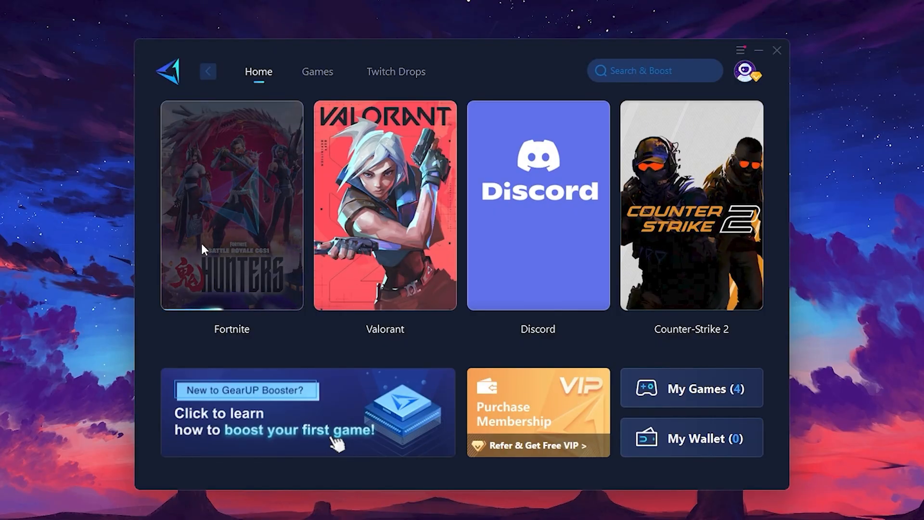
Boost Fortnite using the auto Middle East node and launch the game
left_click(231, 207)
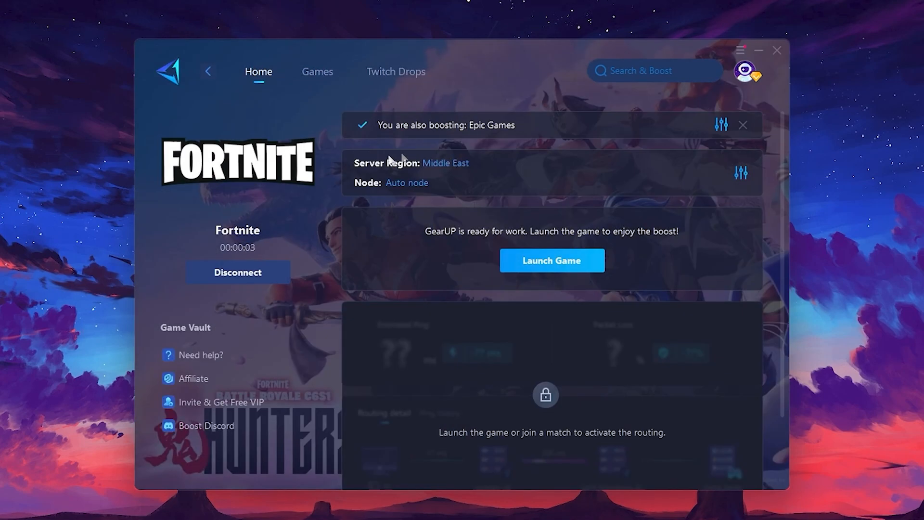
mouse_move(407, 182)
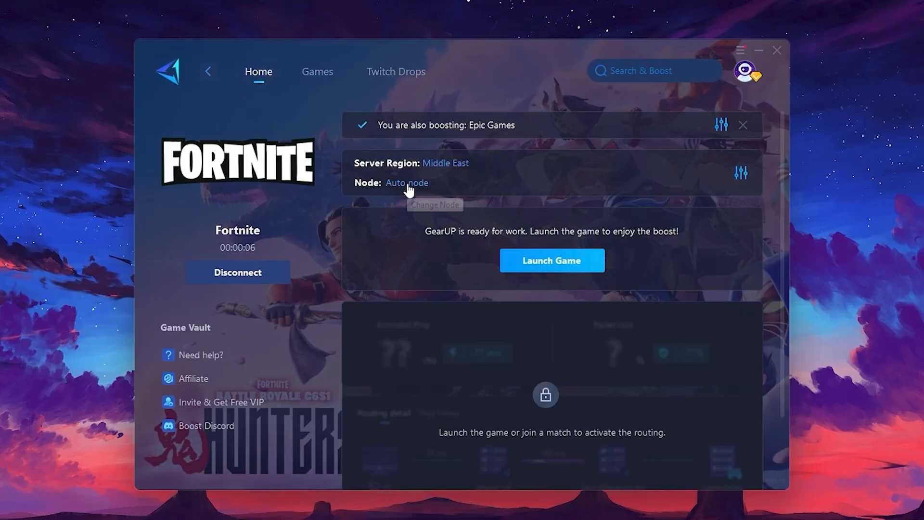
left_click(444, 163)
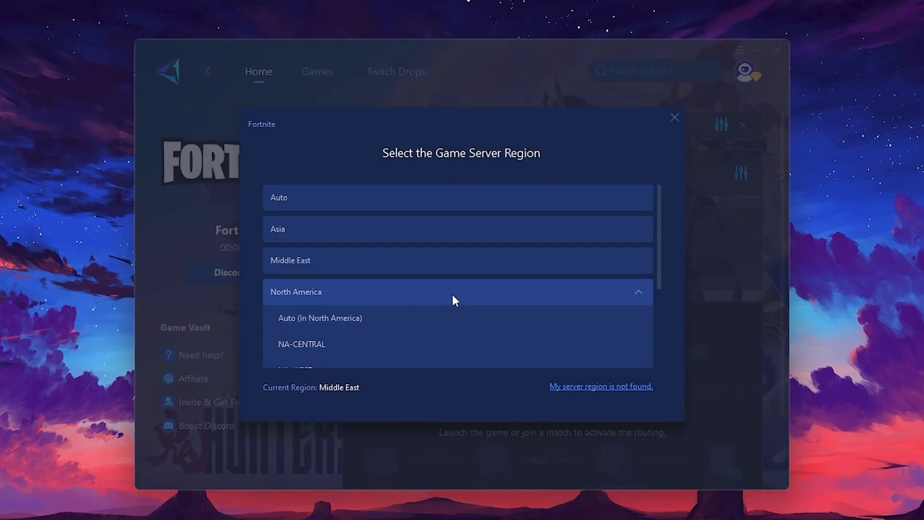
mouse_move(409, 277)
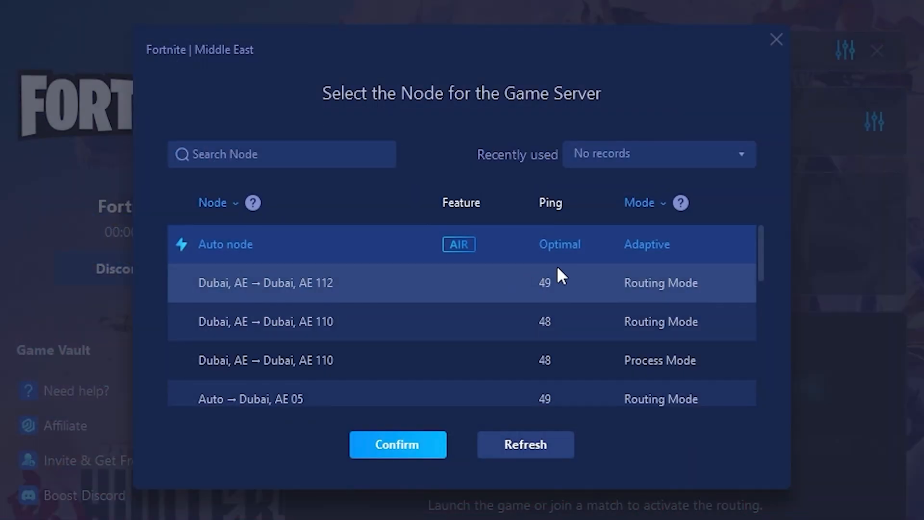
scroll("down", 3)
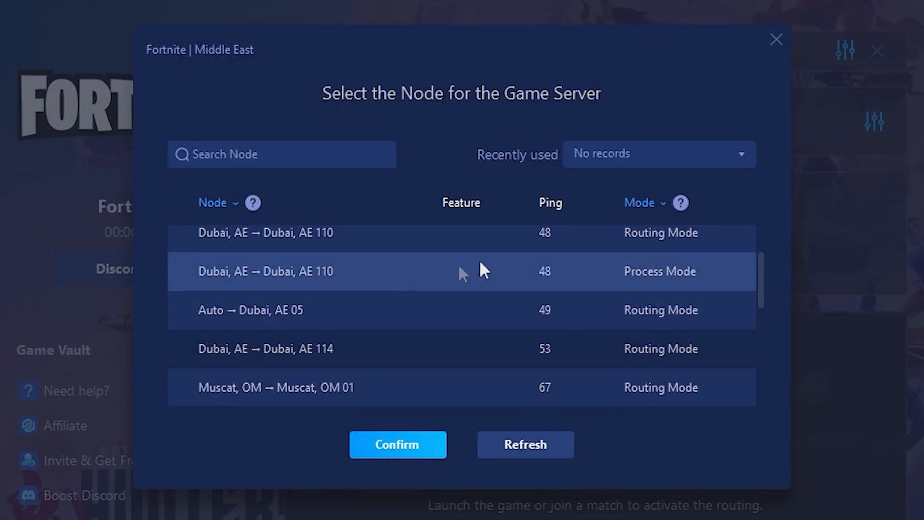
scroll("up", 3)
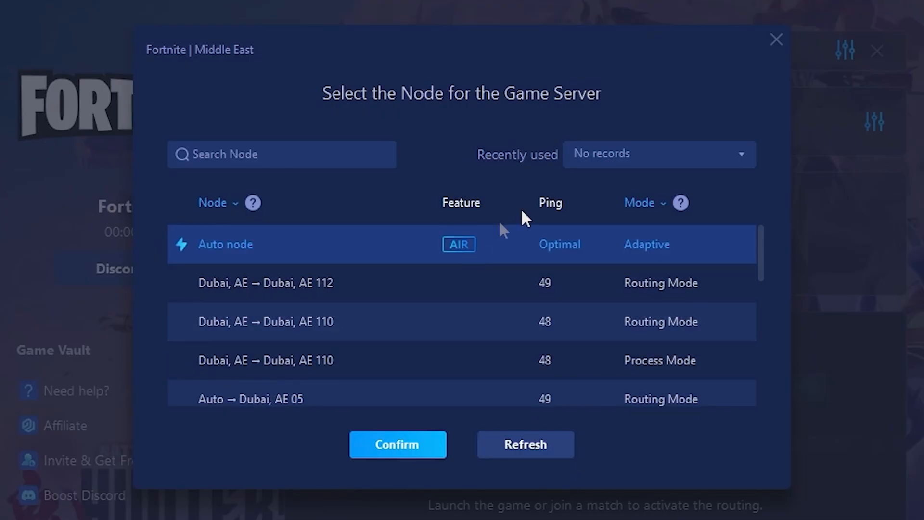
mouse_move(563, 295)
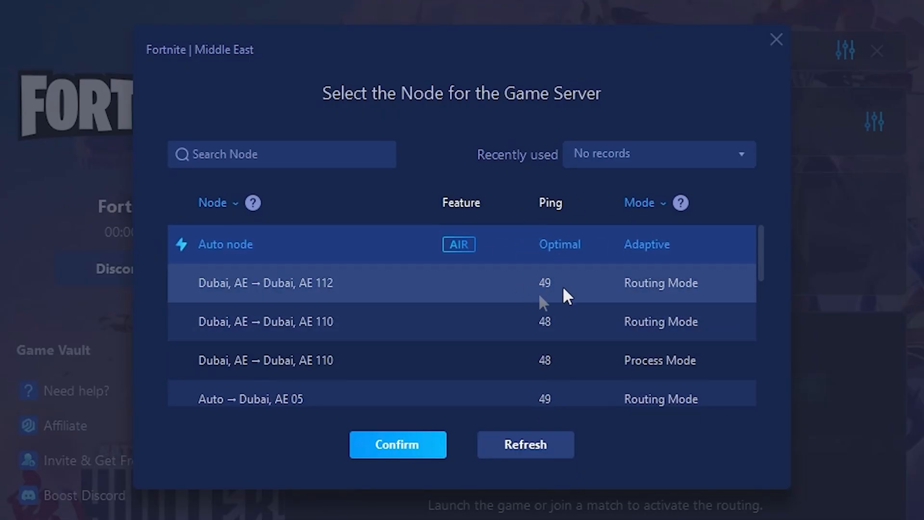
left_click(397, 444)
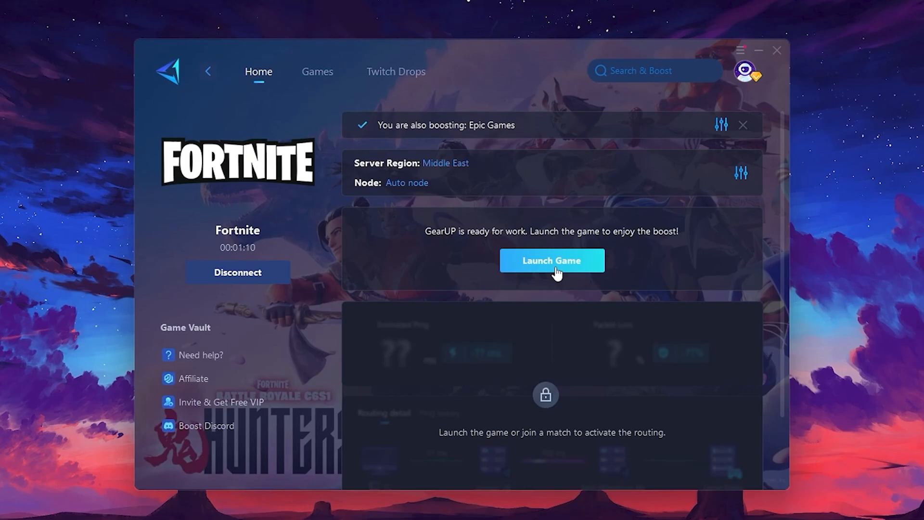
left_click(552, 261)
type("de")
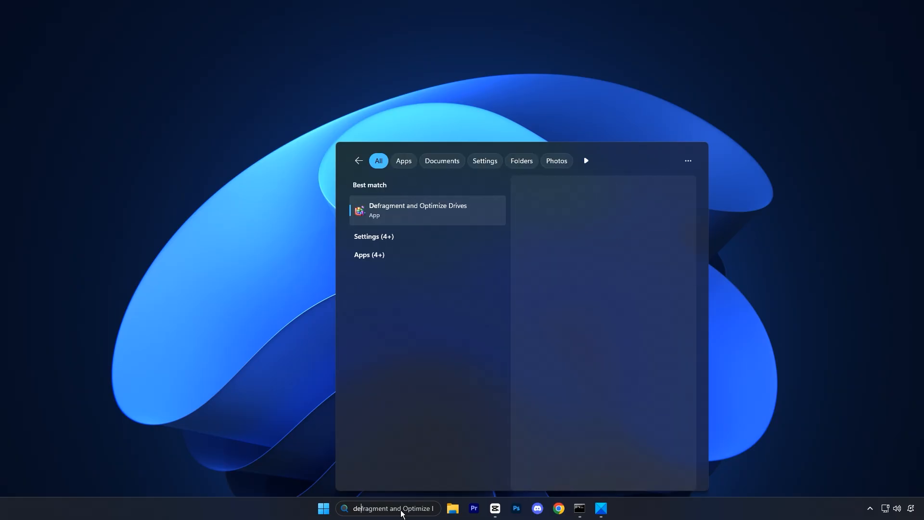
Open Defragment and Optimize Drives from the search results
left_click(417, 210)
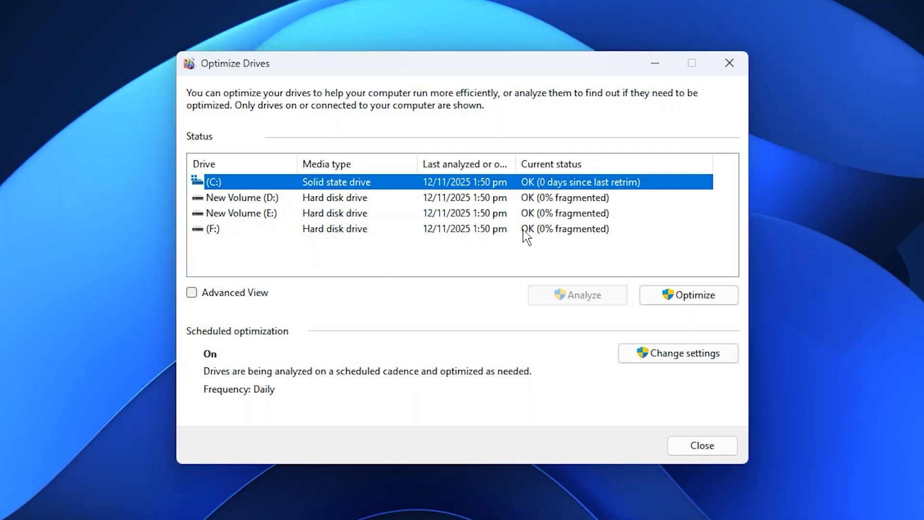
mouse_move(383, 207)
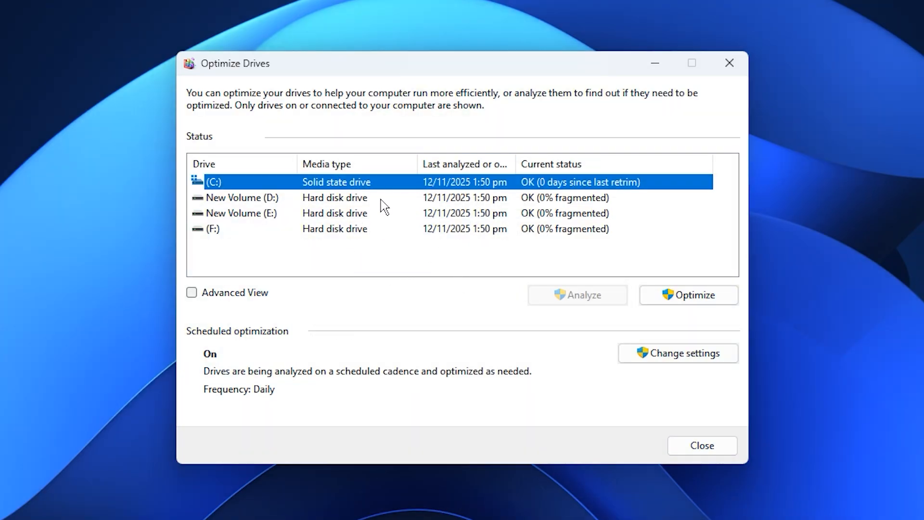
mouse_move(336, 194)
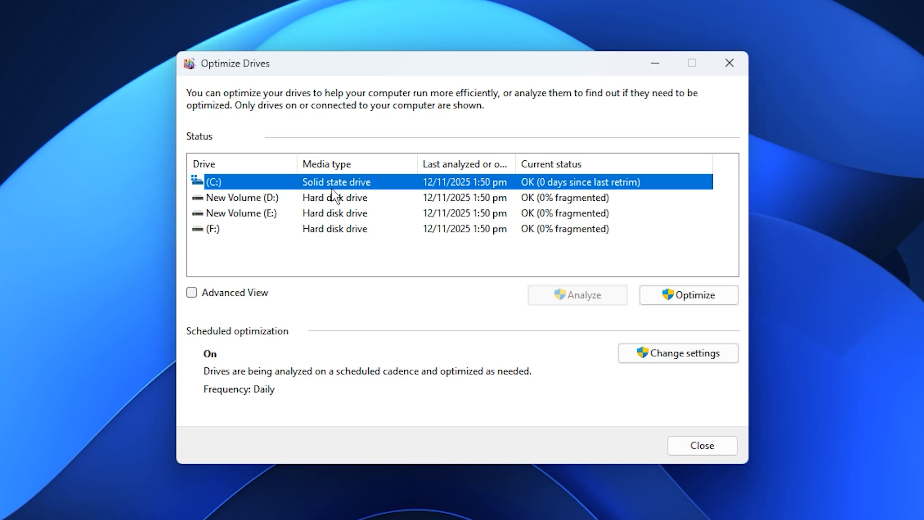
mouse_move(498, 187)
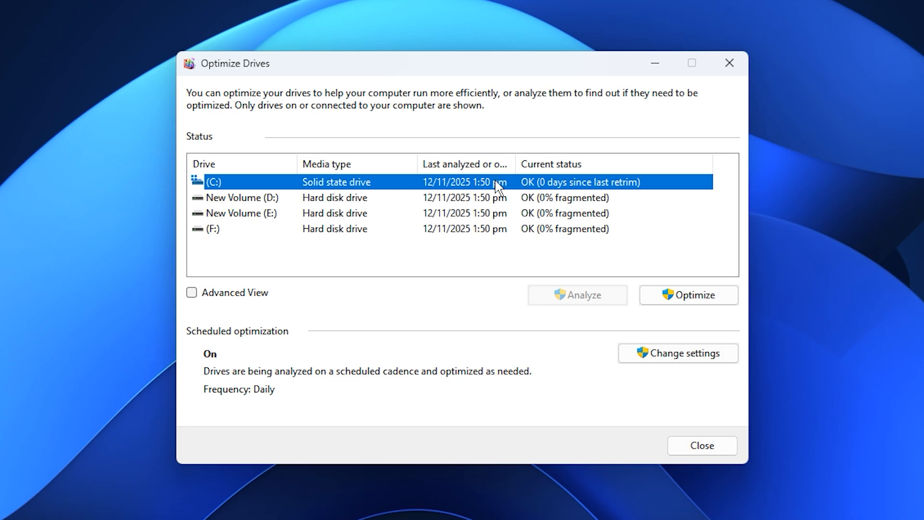
mouse_move(327, 189)
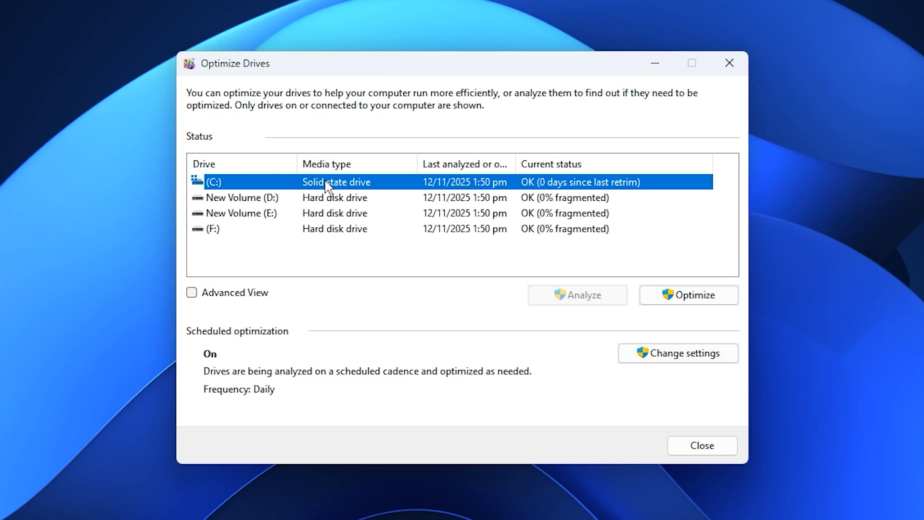
mouse_move(355, 205)
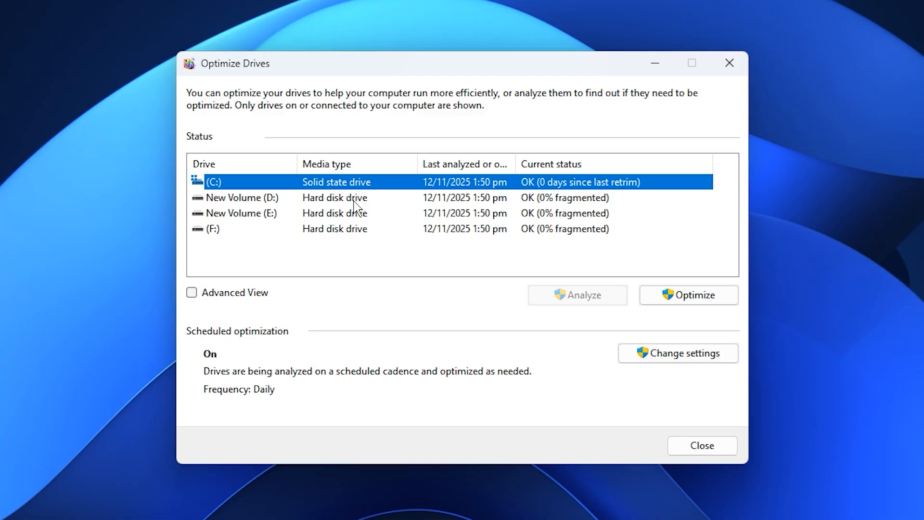
Analyze and defragment drives D:, E: and F:, then close Optimize Drives
left_click(242, 197)
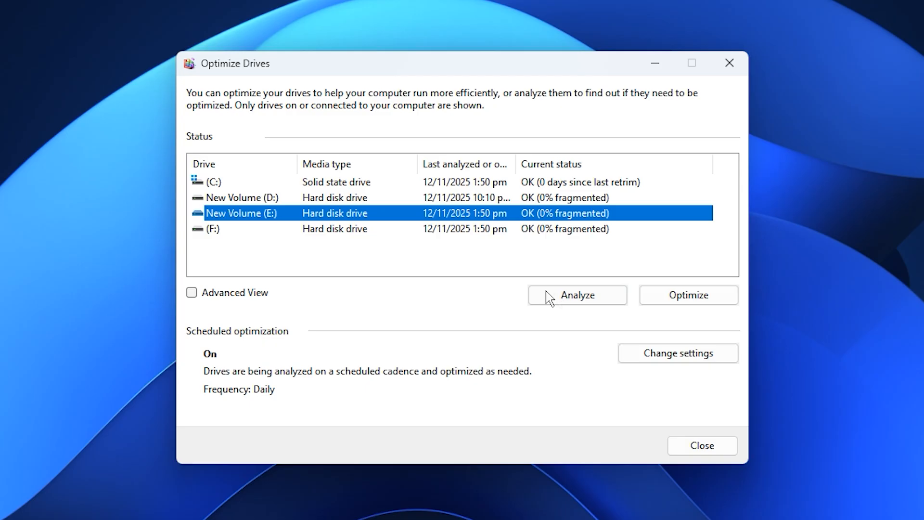
left_click(334, 228)
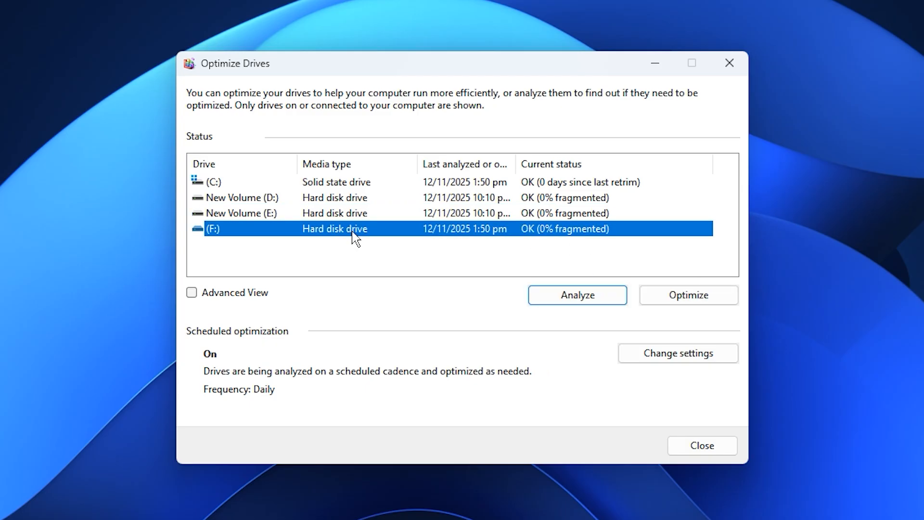
left_click(688, 295)
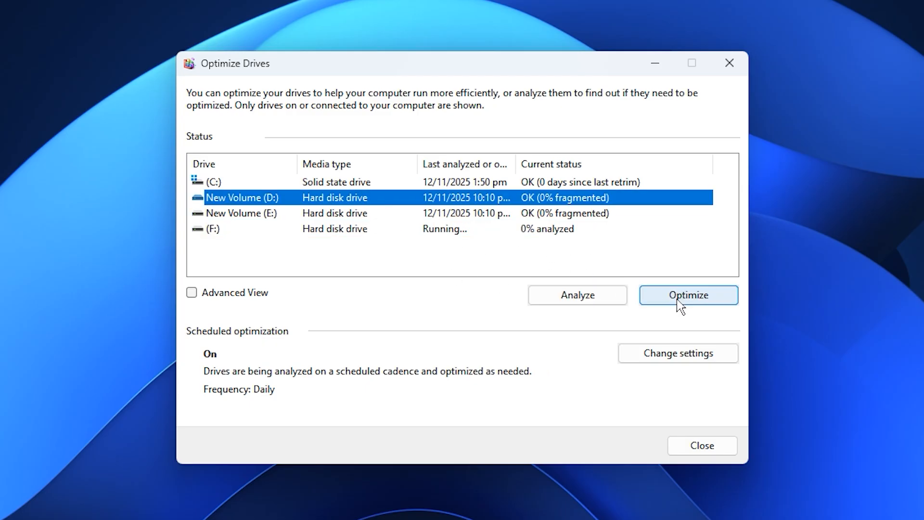
left_click(687, 294)
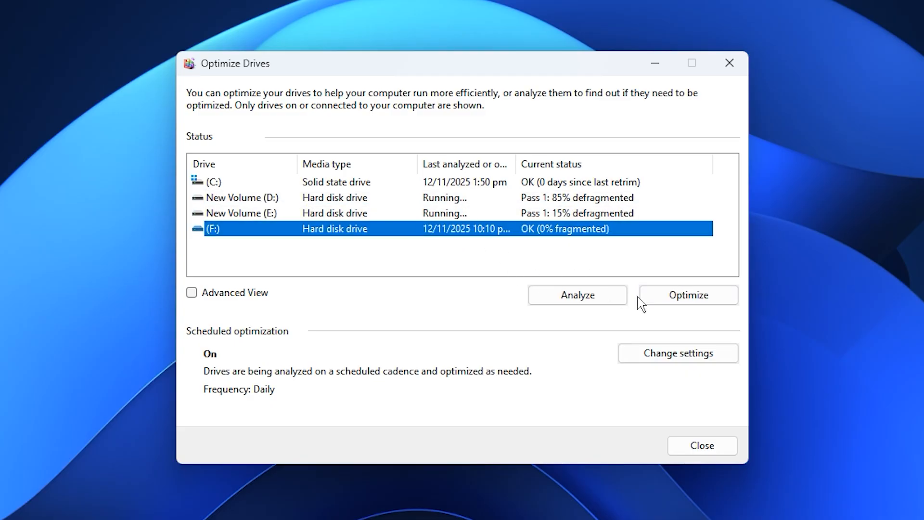
left_click(687, 294)
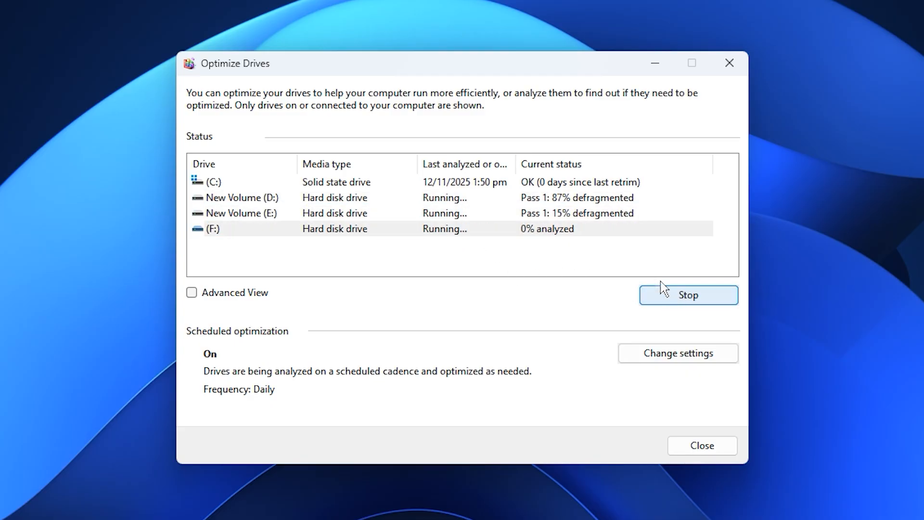
mouse_move(564, 218)
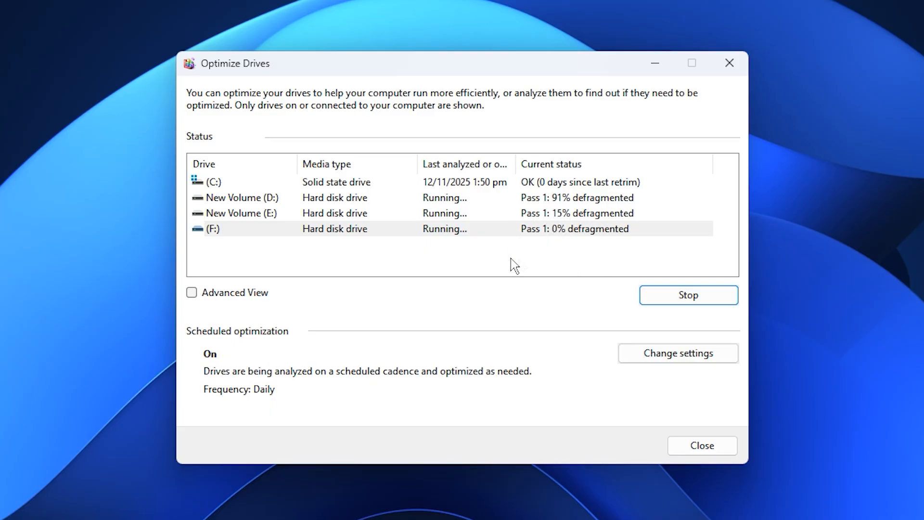
mouse_move(518, 203)
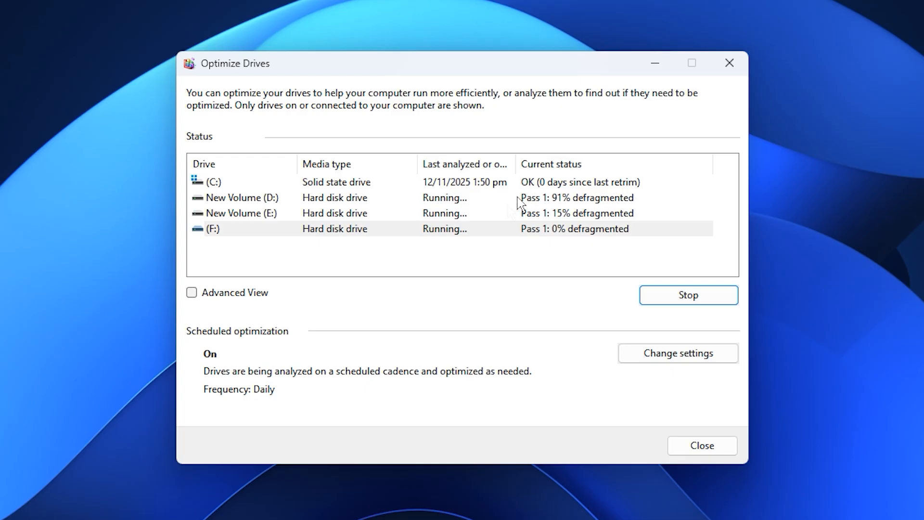
mouse_move(567, 244)
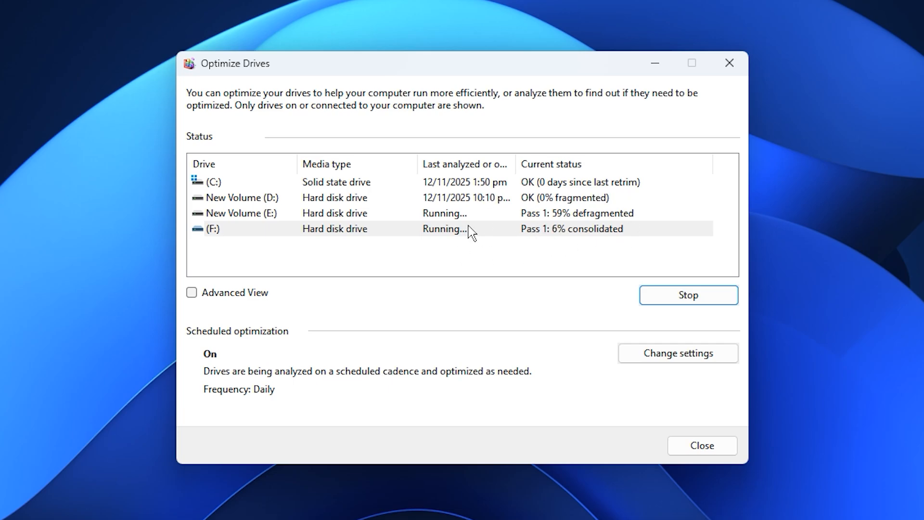
mouse_move(412, 266)
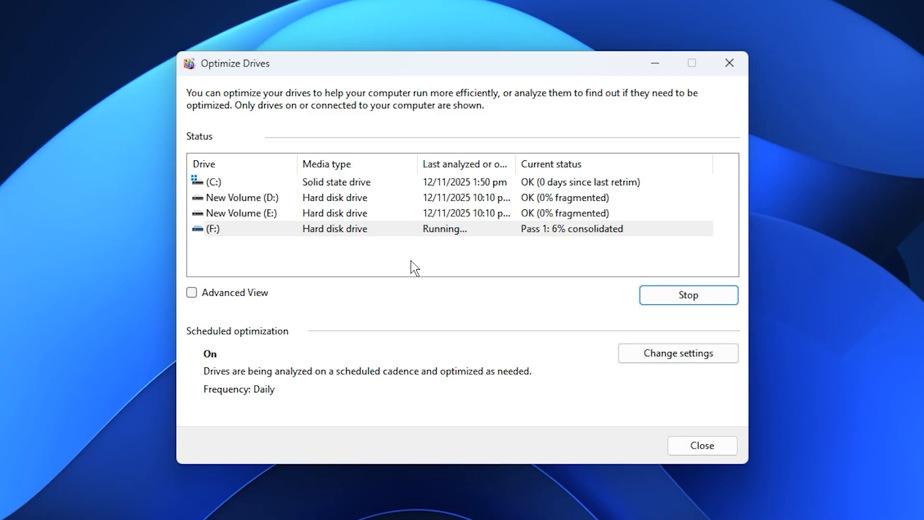
left_click(700, 444)
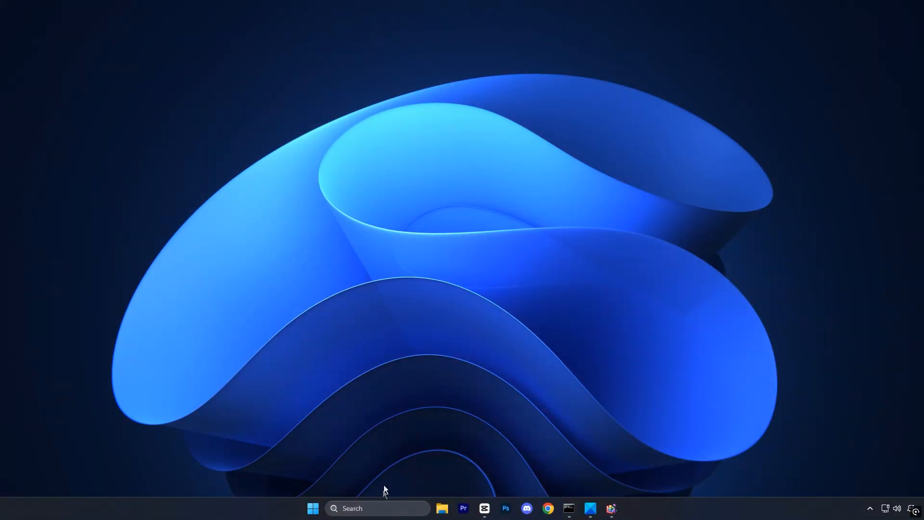
Search 'choose a power plan' and select the Ultimate Performance plan
type("choose a power plan")
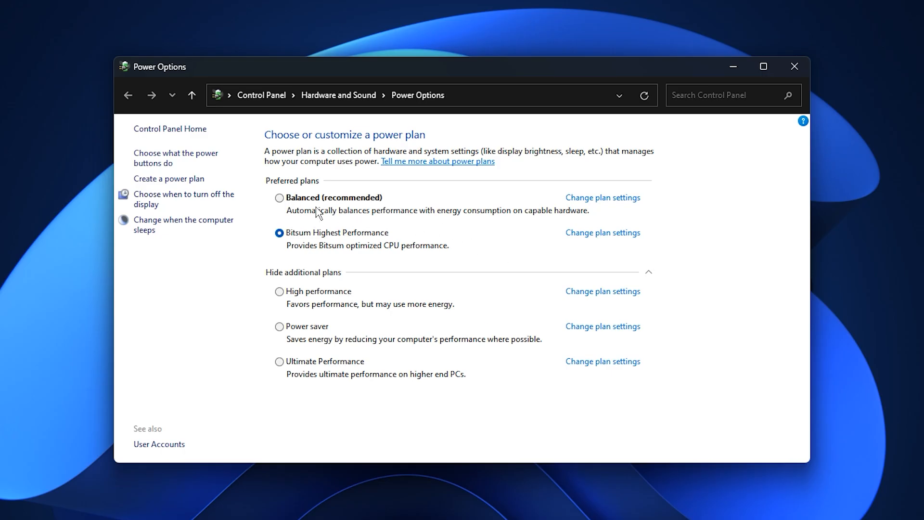
mouse_move(330, 304)
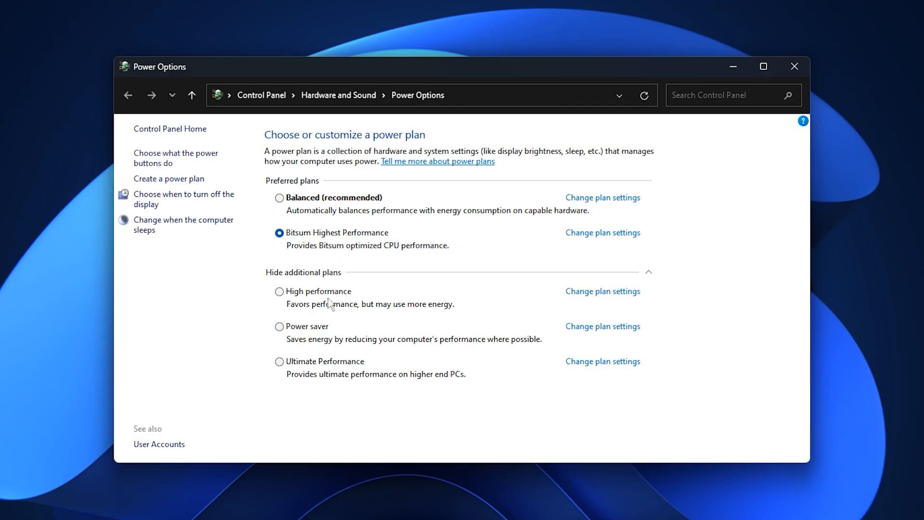
left_click(279, 361)
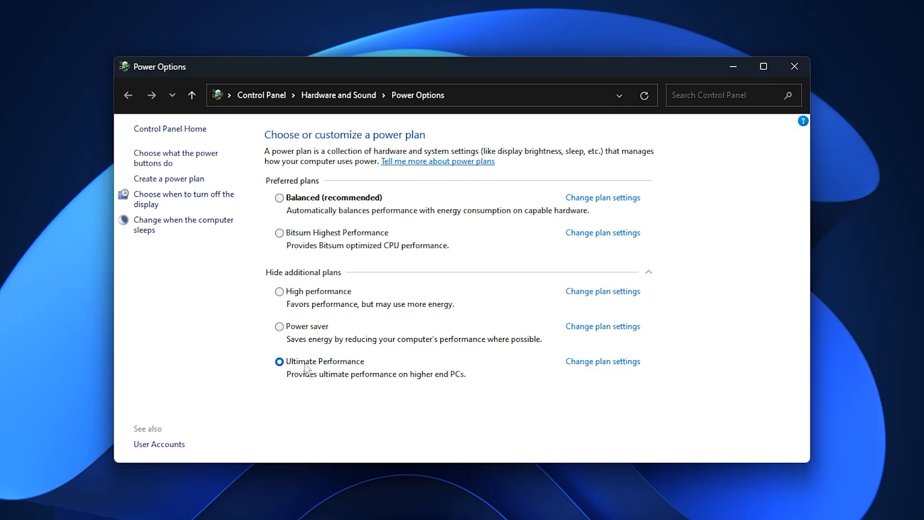
mouse_move(464, 378)
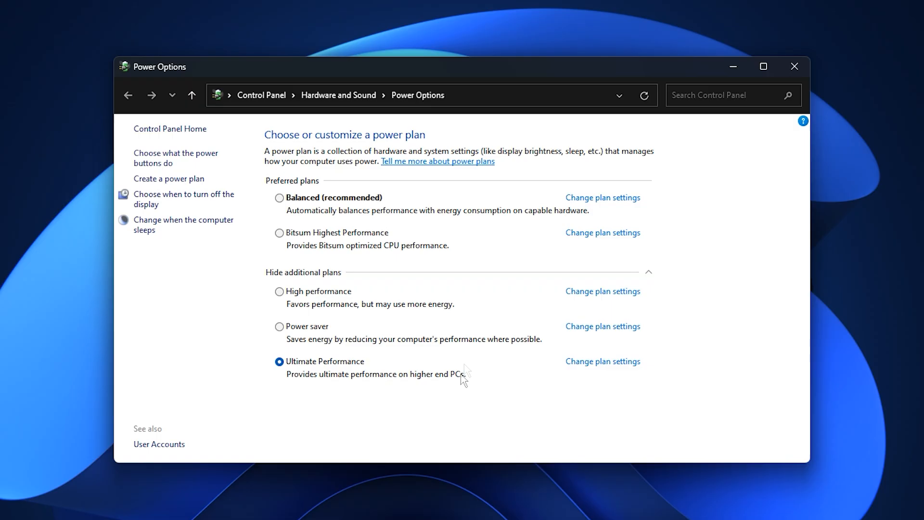
mouse_move(362, 312)
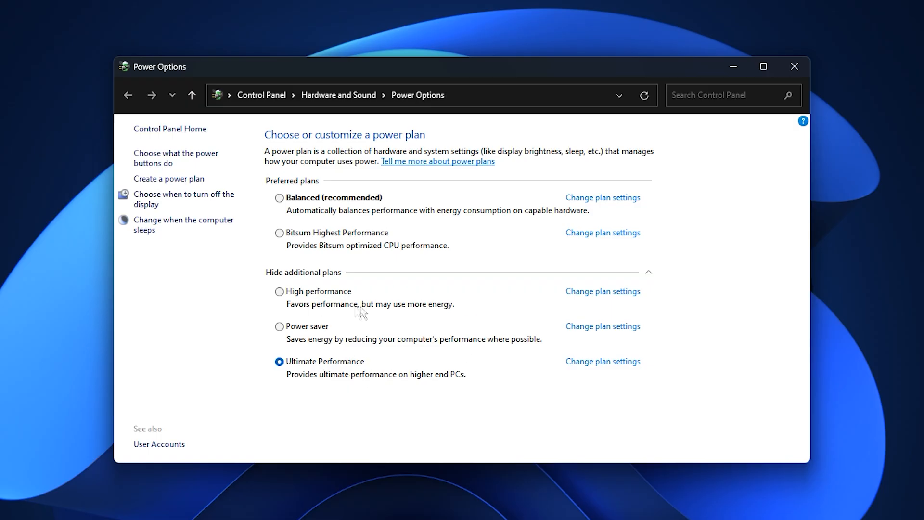
mouse_move(432, 386)
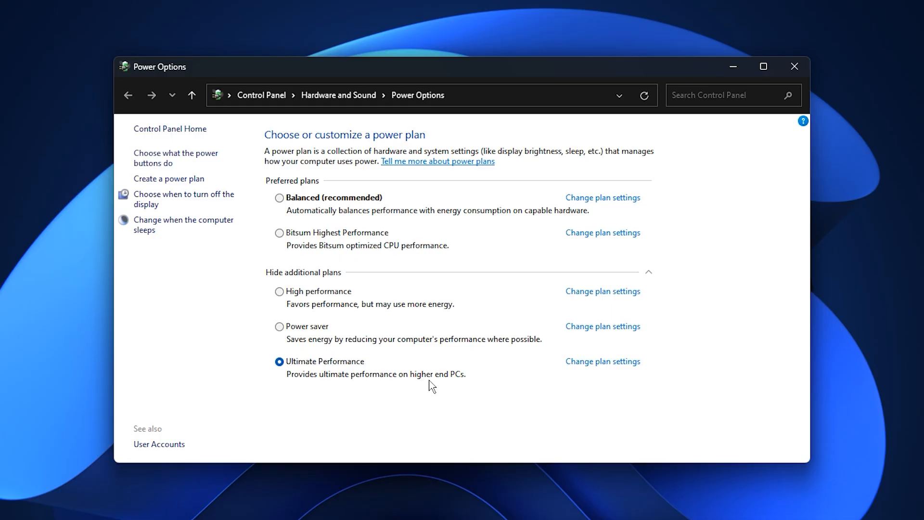
Set Ultimate Performance minimum and maximum processor state to 100% in advanced power settings
left_click(602, 361)
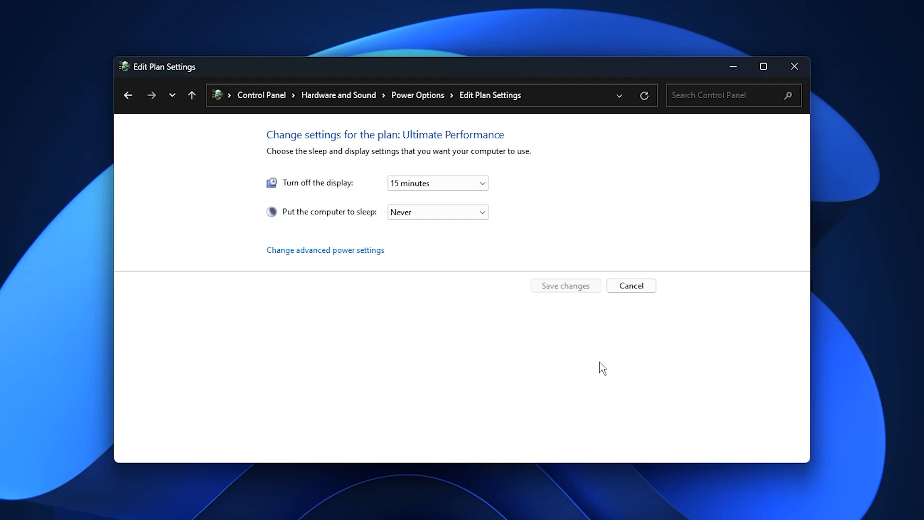
mouse_move(325, 250)
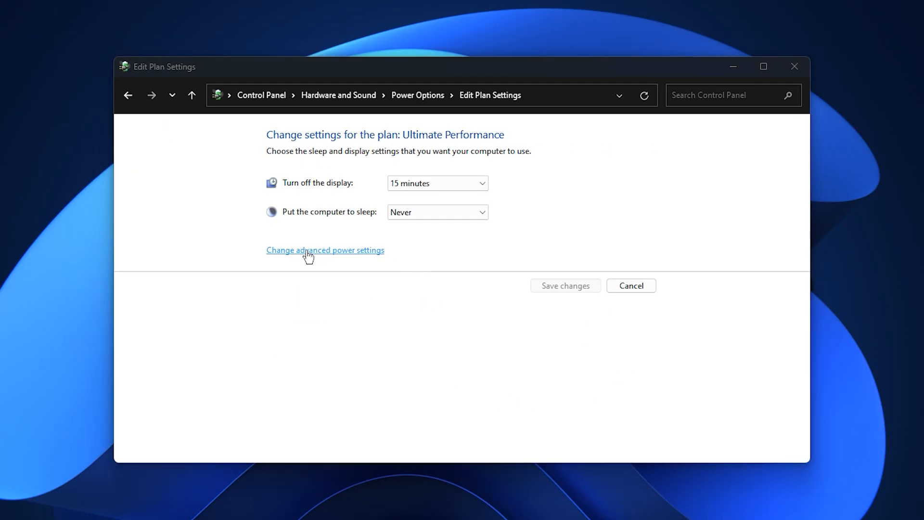
left_click(325, 250)
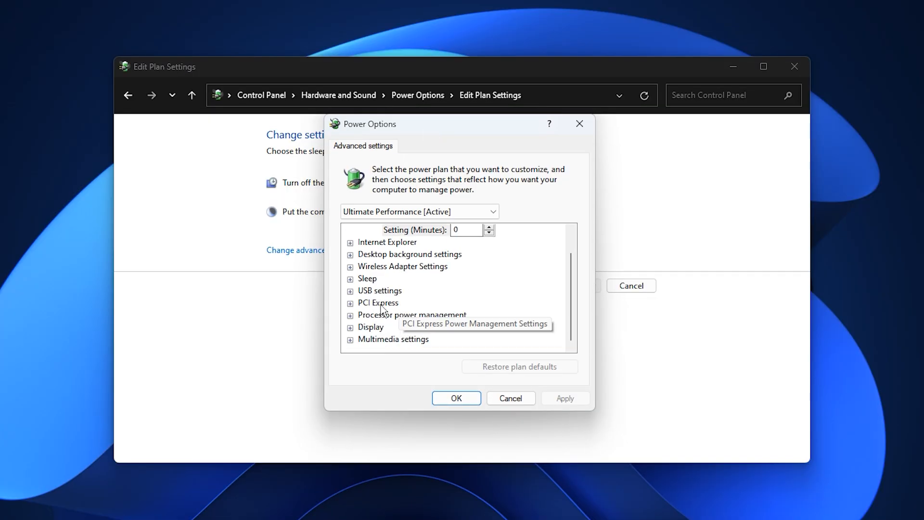
left_click(350, 302)
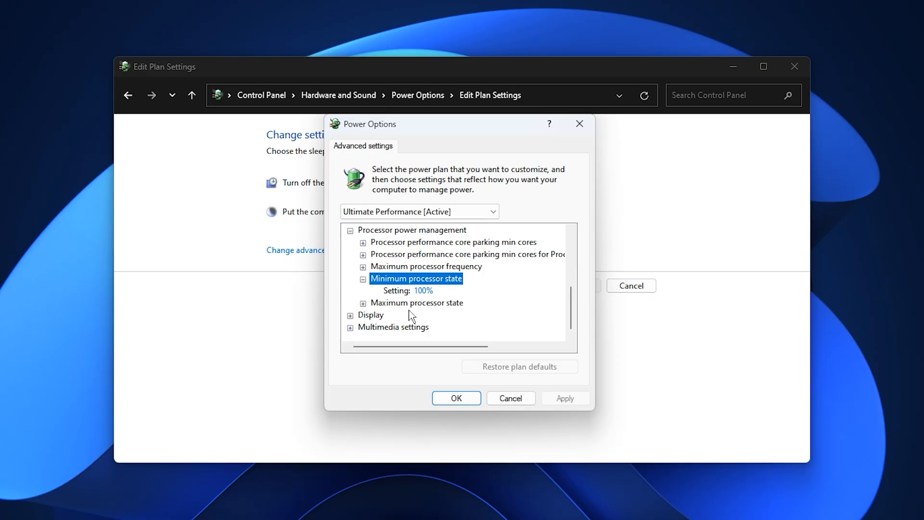
left_click(418, 302)
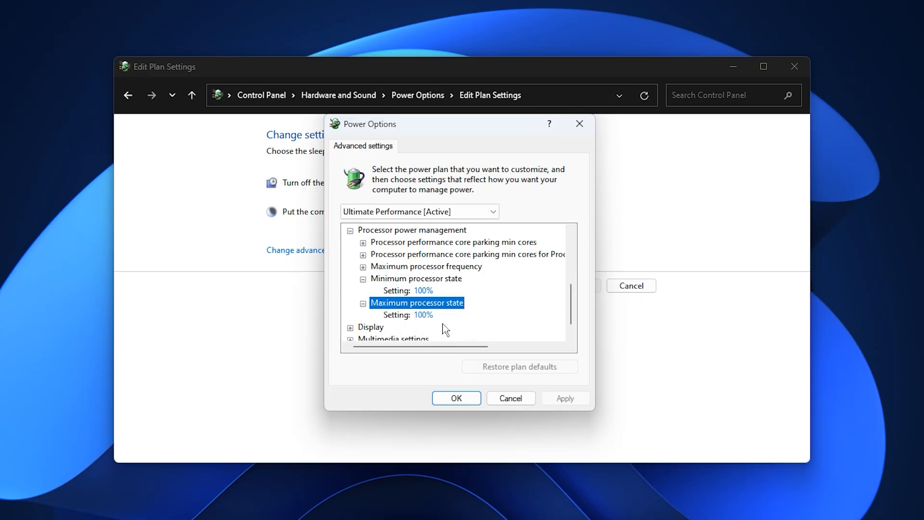
mouse_move(456, 328)
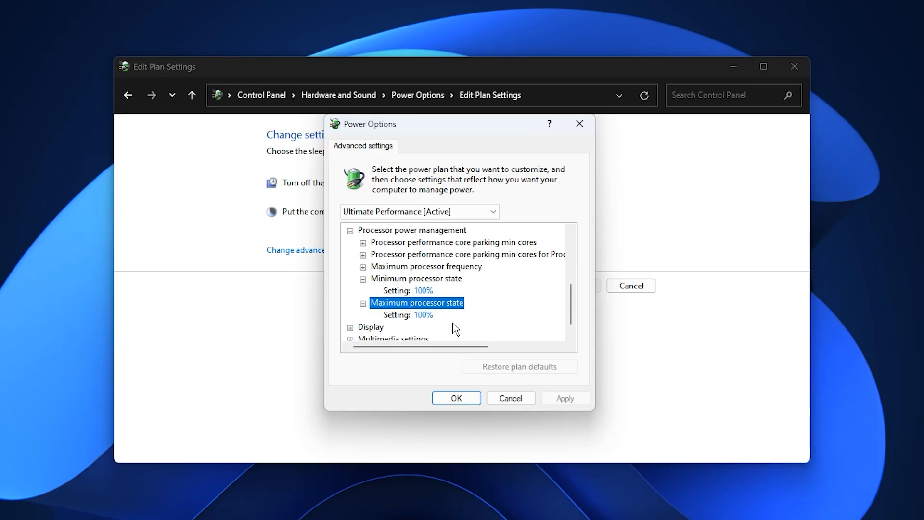
left_click(455, 398)
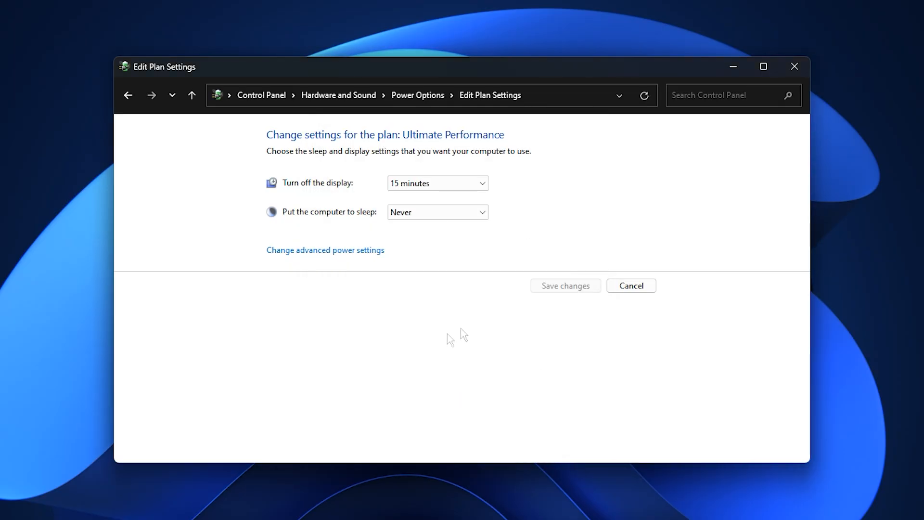
mouse_move(498, 181)
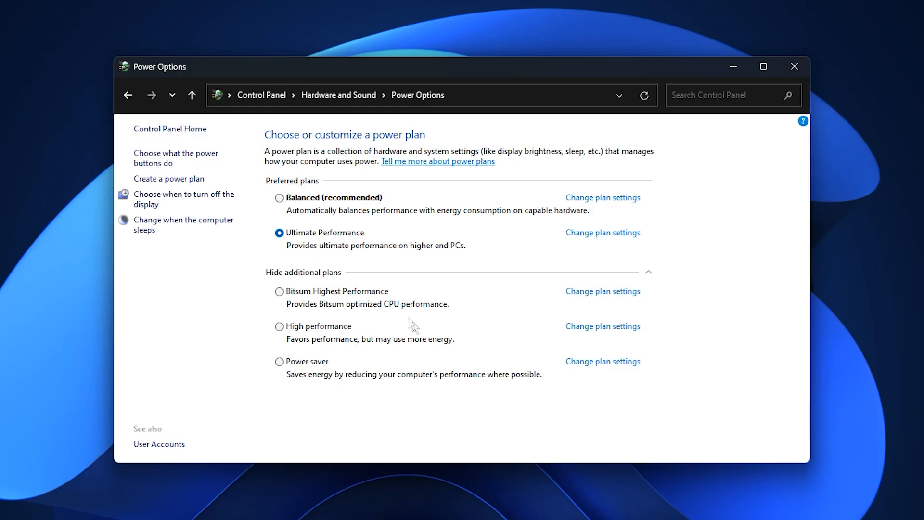
mouse_move(435, 277)
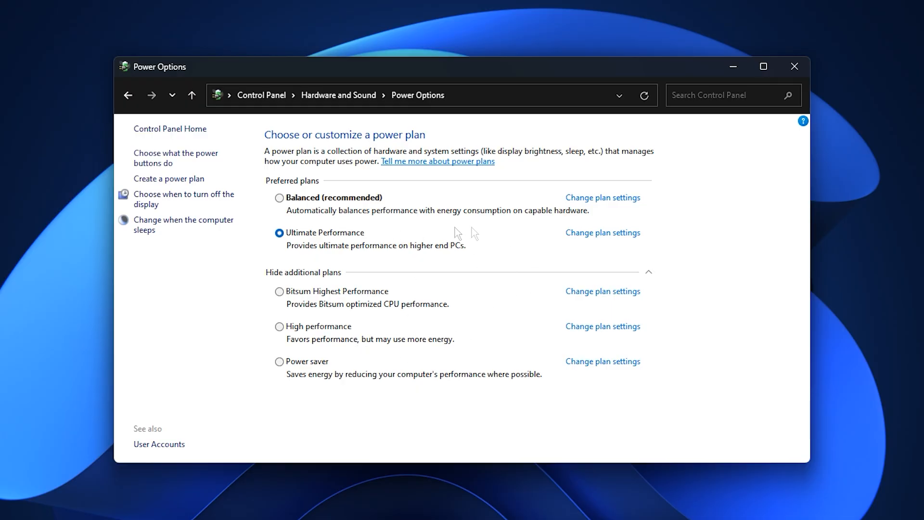
mouse_move(454, 272)
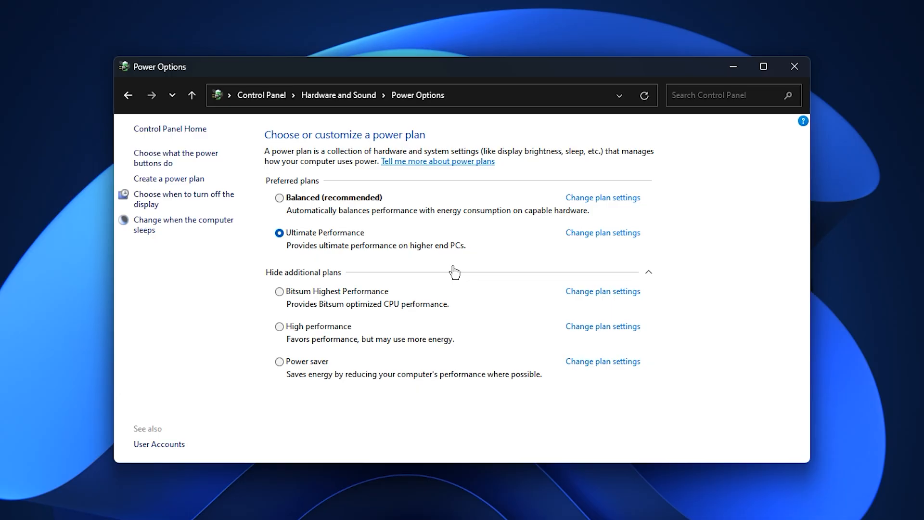
mouse_move(436, 287)
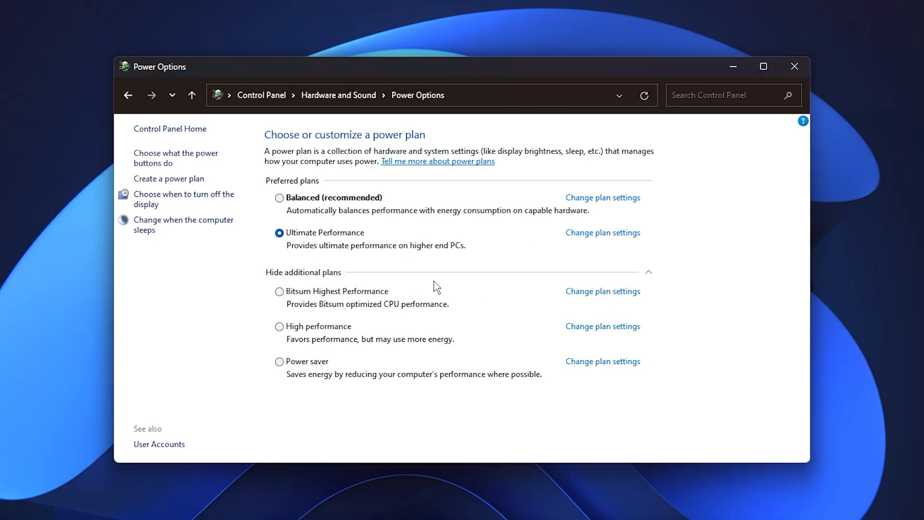